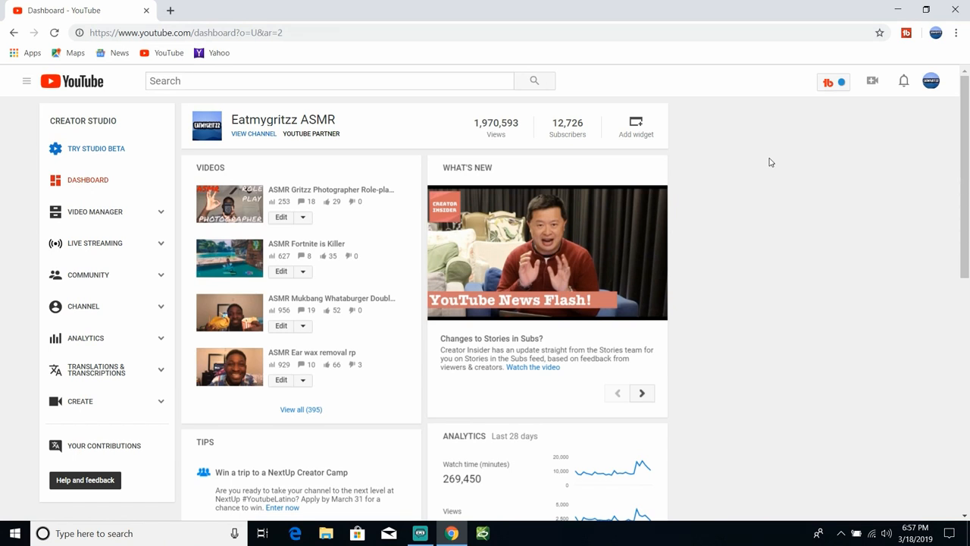
mouse_move(382, 163)
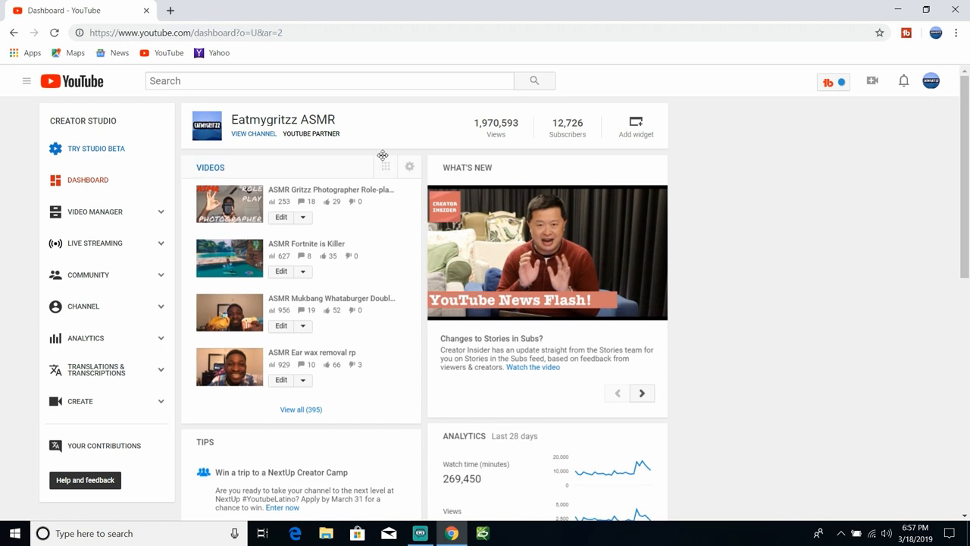
mouse_move(339, 194)
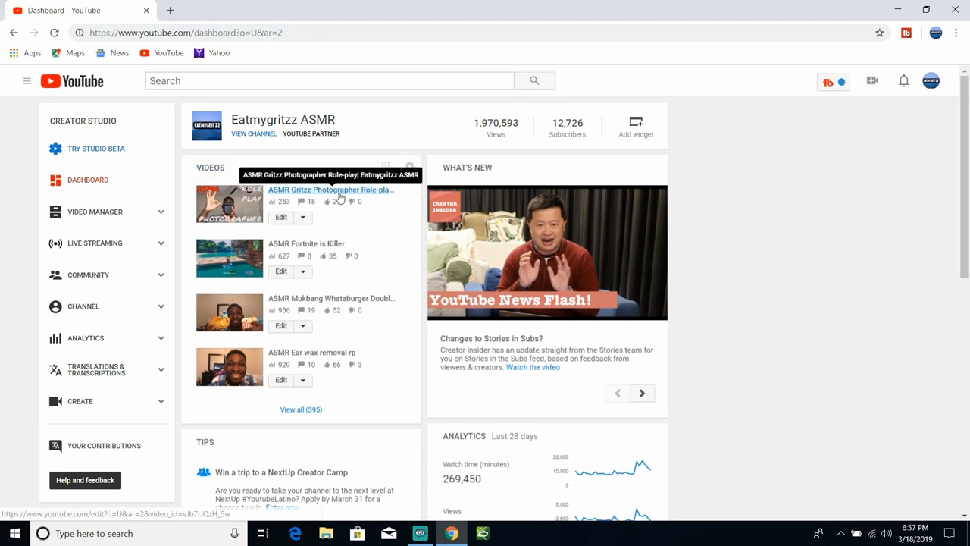
mouse_move(679, 115)
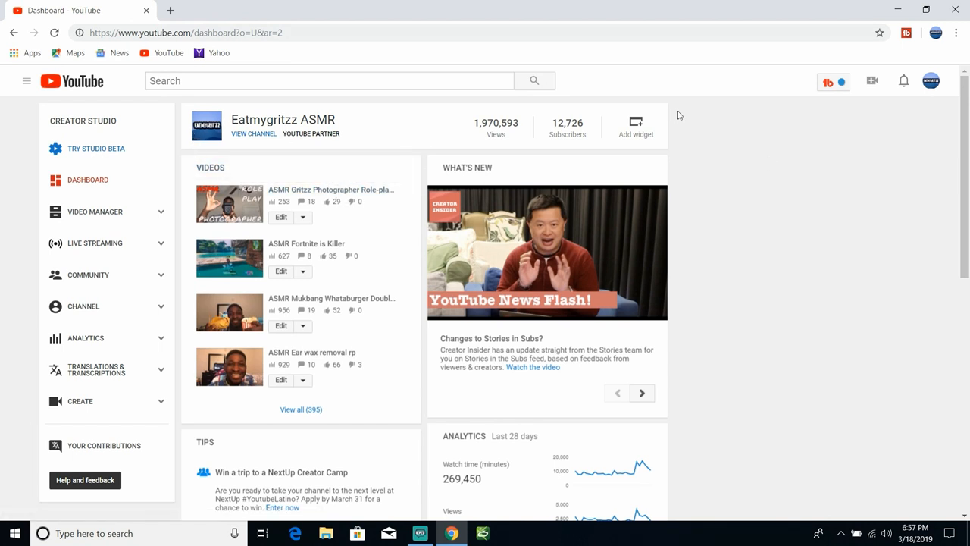
mouse_move(764, 97)
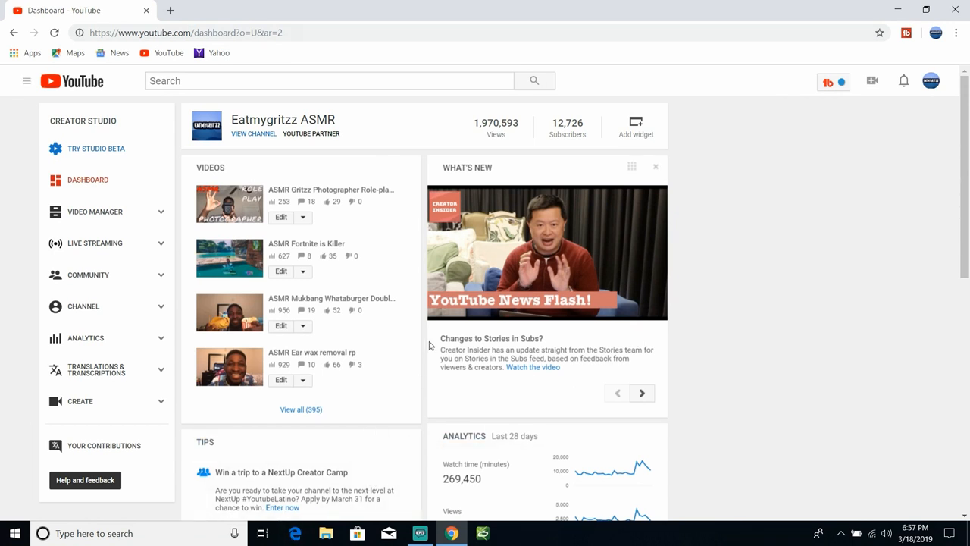
mouse_move(452, 533)
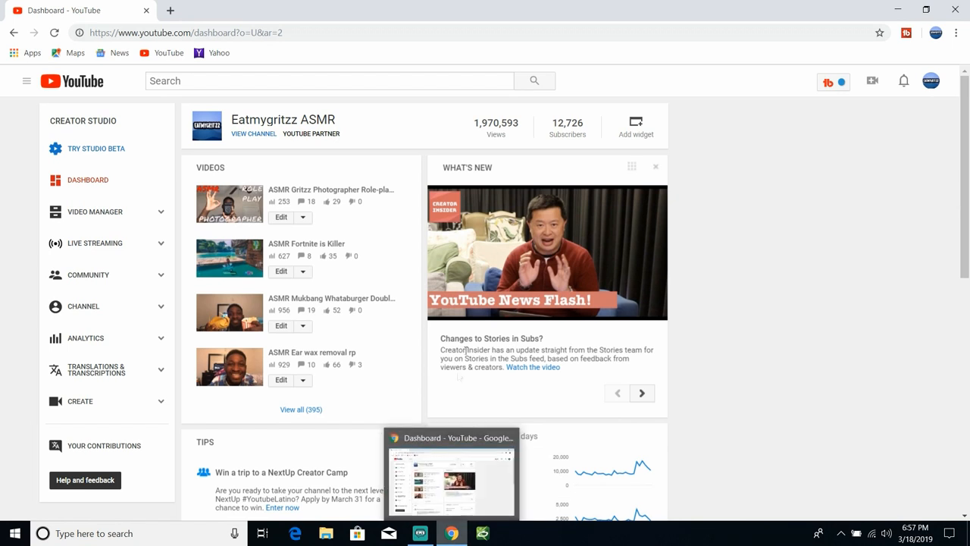
mouse_move(514, 184)
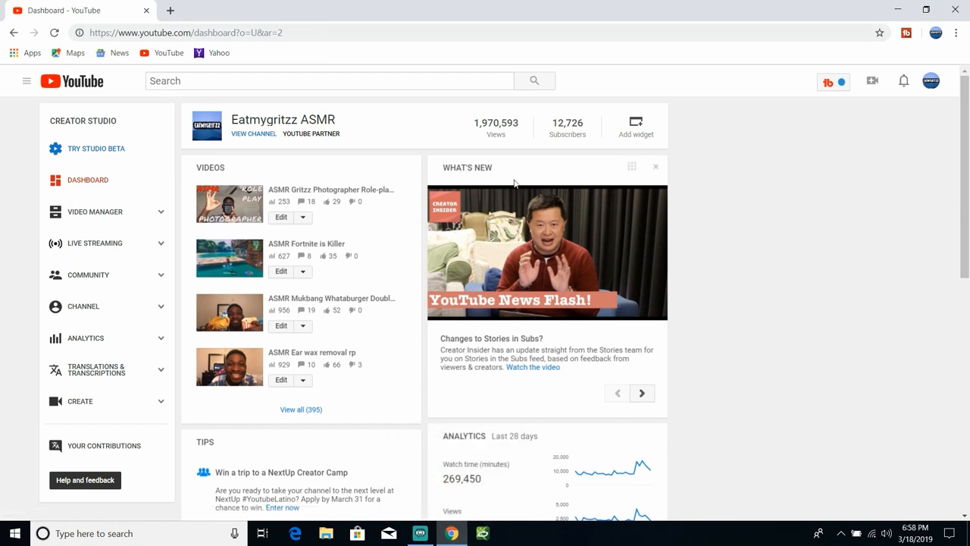
mouse_move(443, 158)
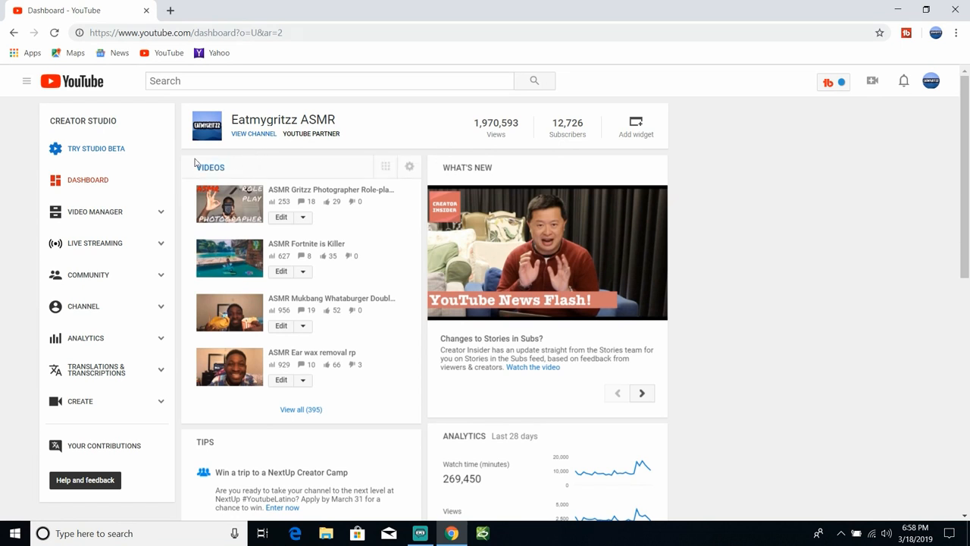
mouse_move(94, 213)
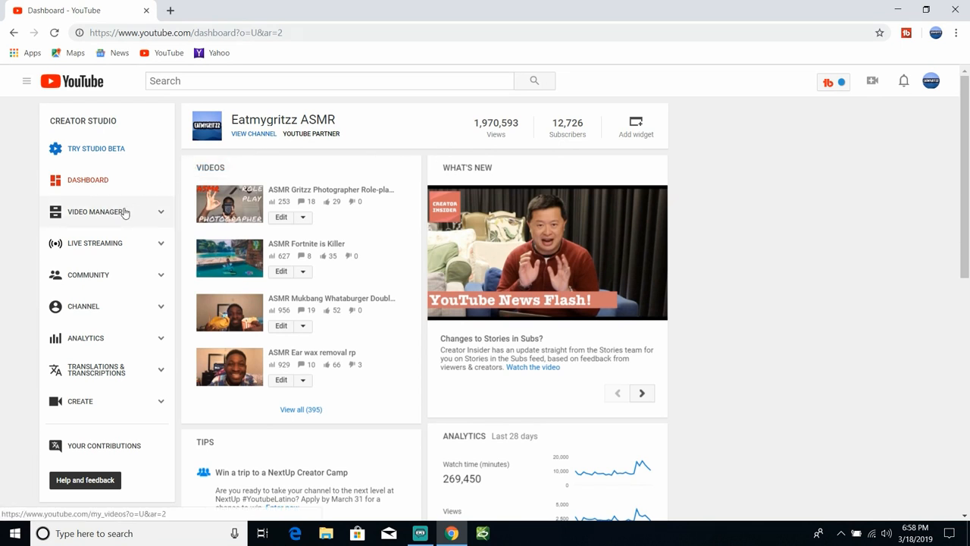
- Go to Video Manager from the dashboard sidebar to list the channel's videos
click(94, 212)
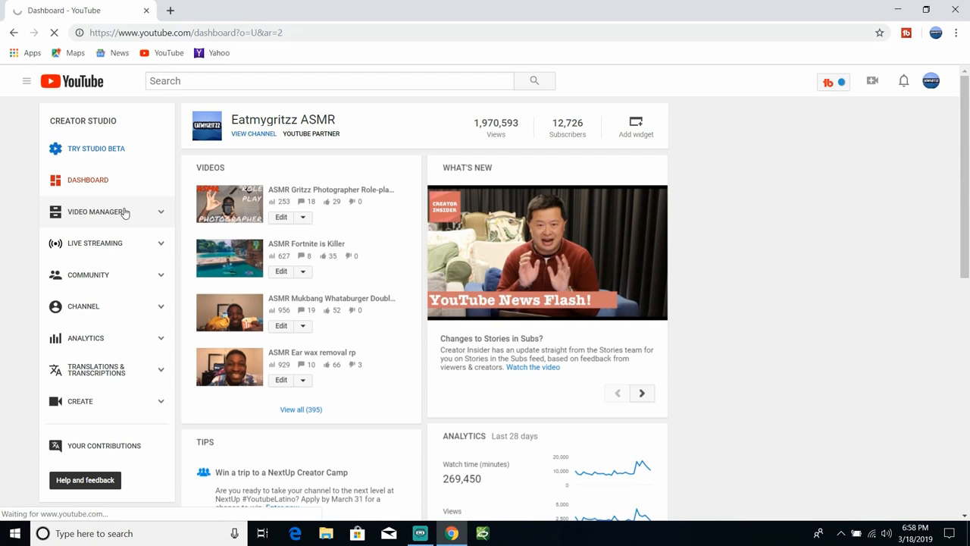
click(97, 213)
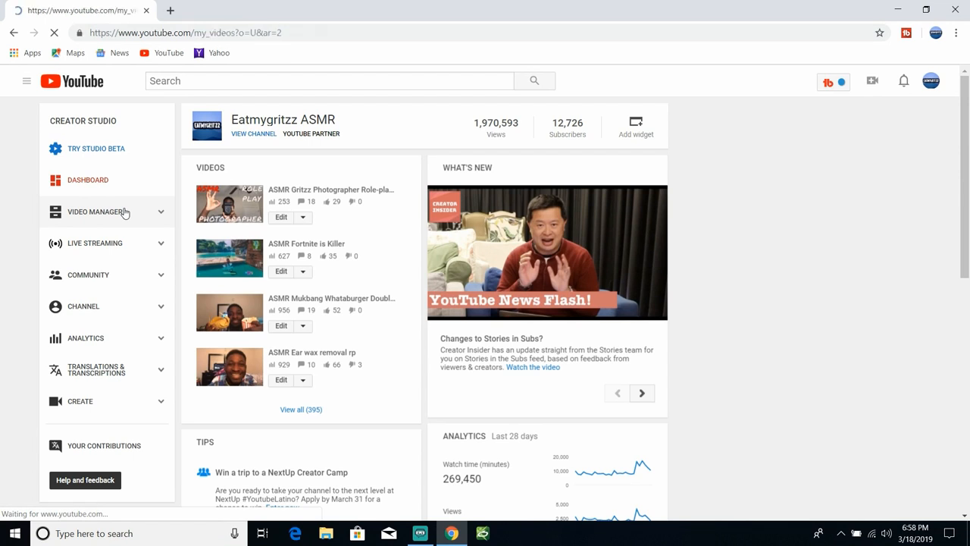
- Start a TubeBuddy bulk Find/Replace/Append with action Insert Text at Beginning of Description
click(97, 212)
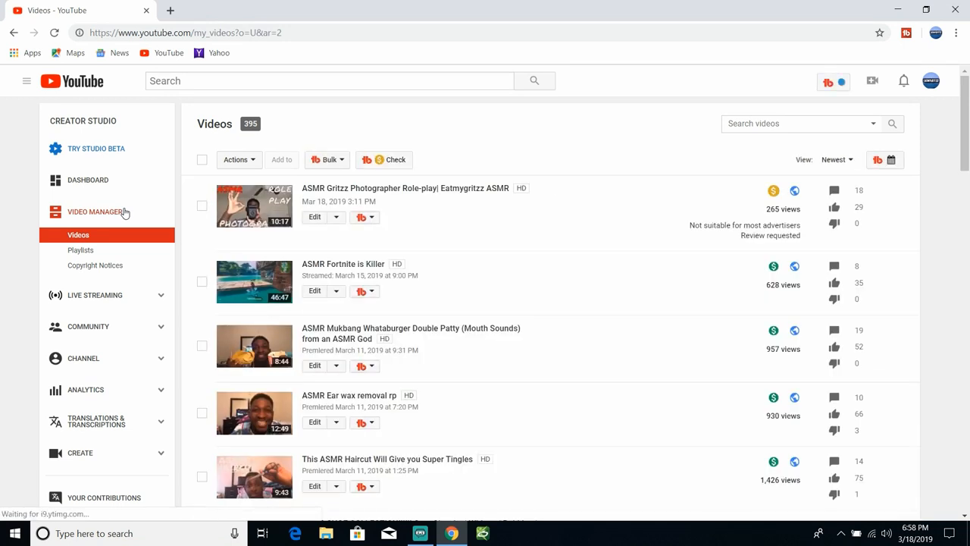
mouse_move(391, 81)
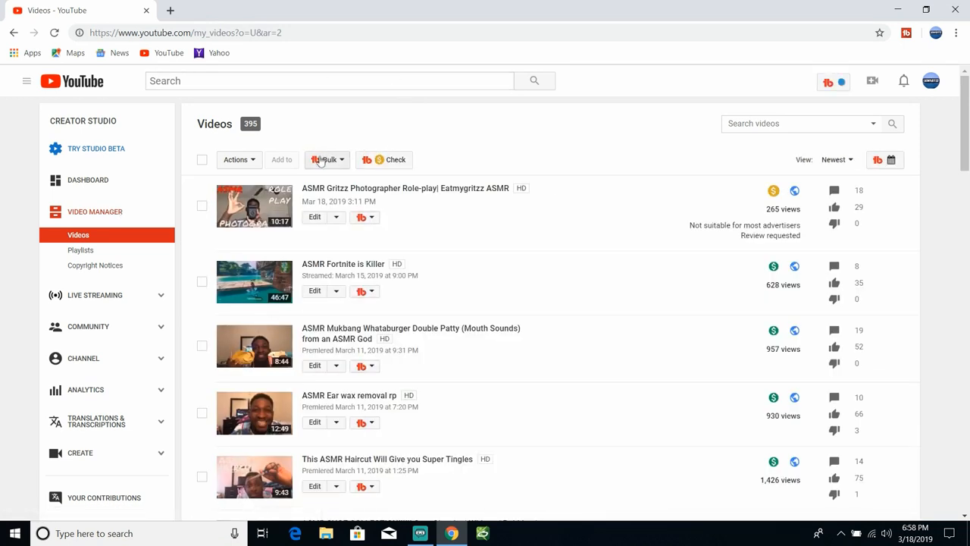
click(326, 159)
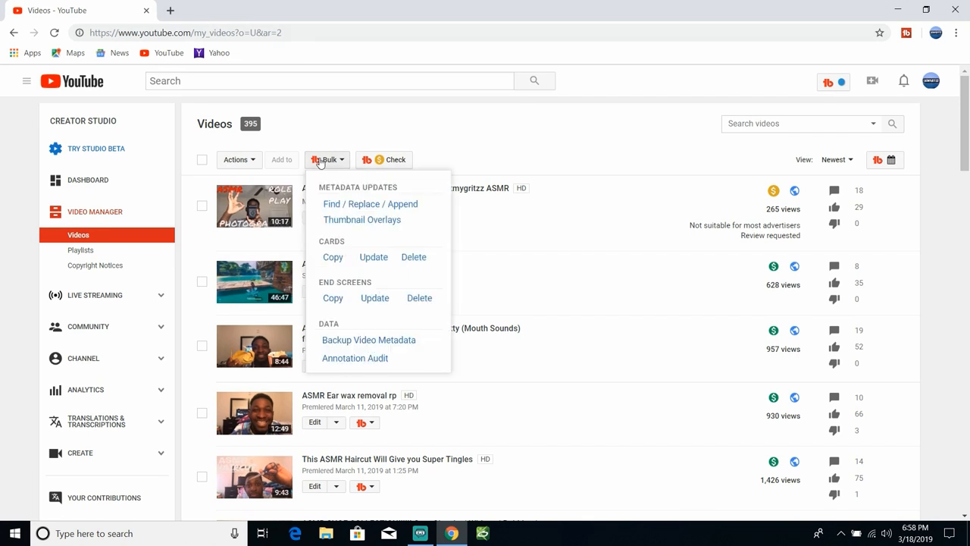
mouse_move(370, 203)
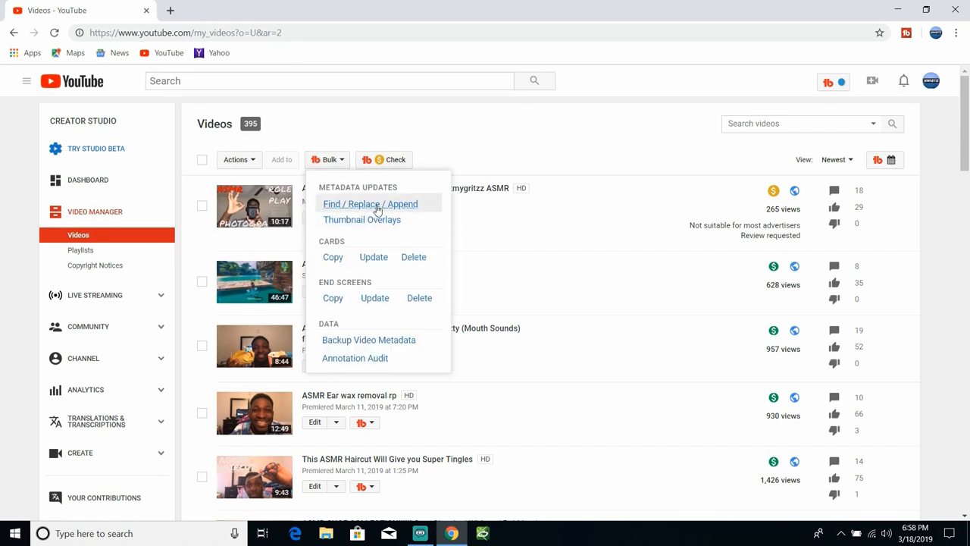
click(370, 203)
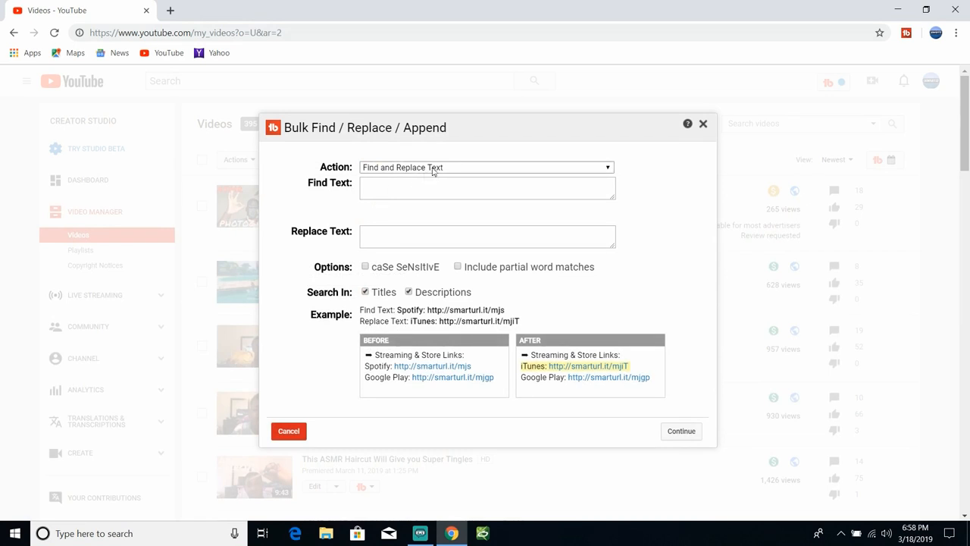
click(485, 167)
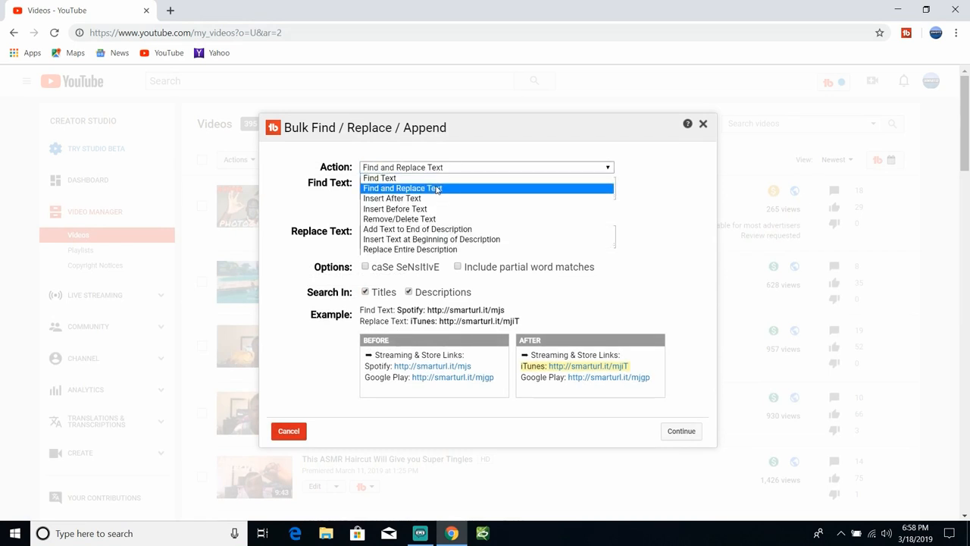
mouse_move(431, 240)
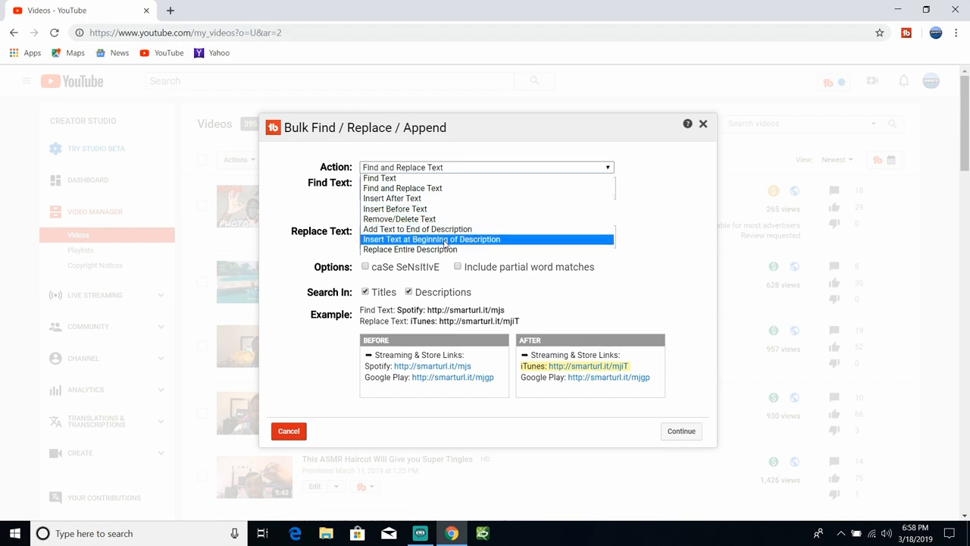
click(431, 239)
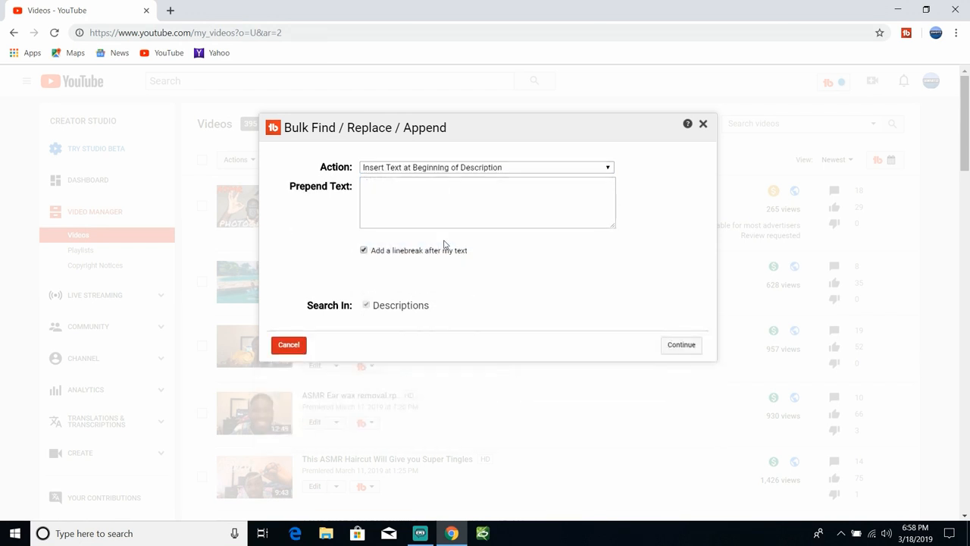
- Enter prepend text 'CHECK OUT MY NEW VIDEO' and paste the video URL after it
click(401, 190)
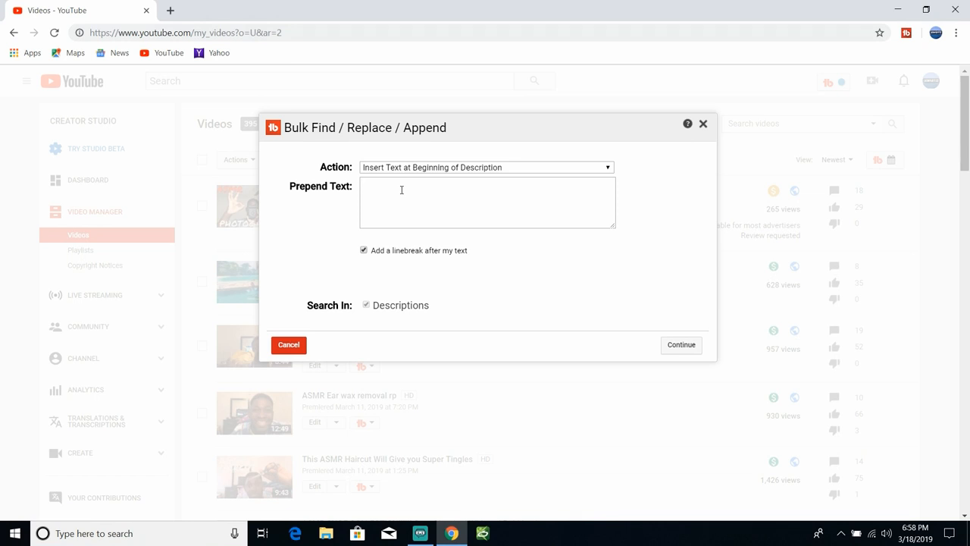
text(C)
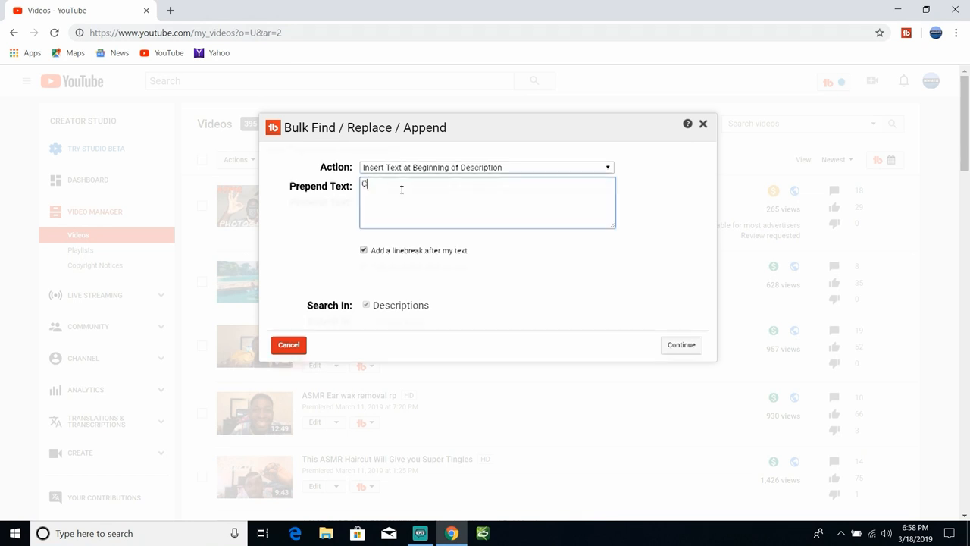
text(HECK)
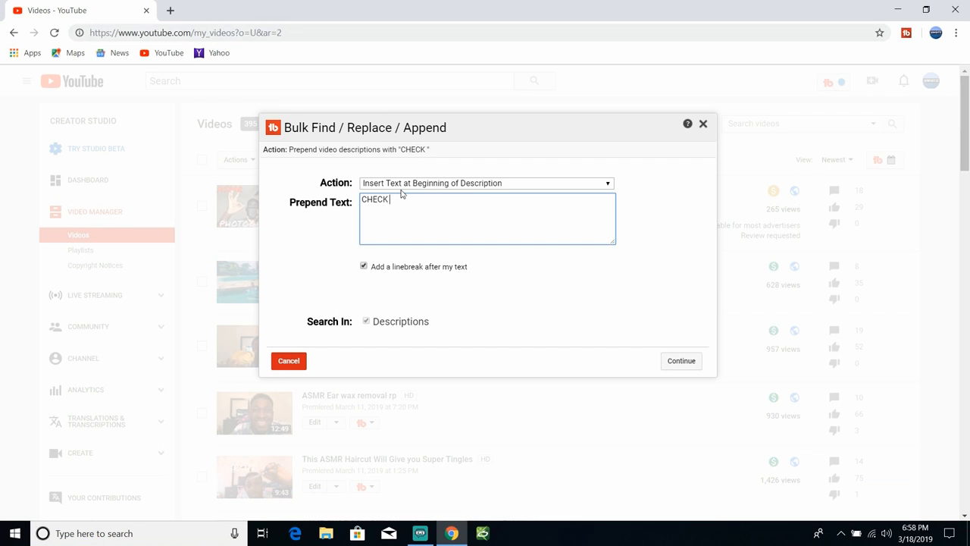
text(OUT MY N)
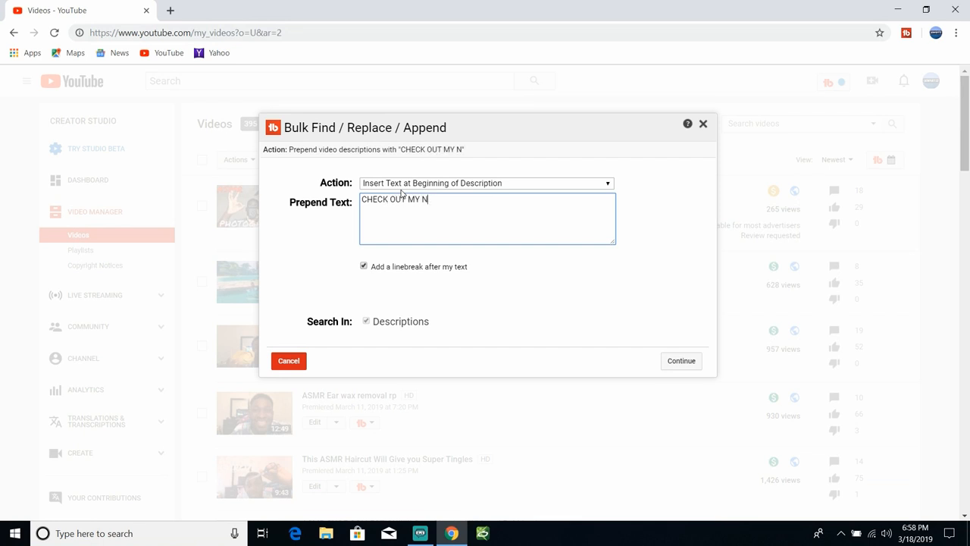
text(EW VIEO)
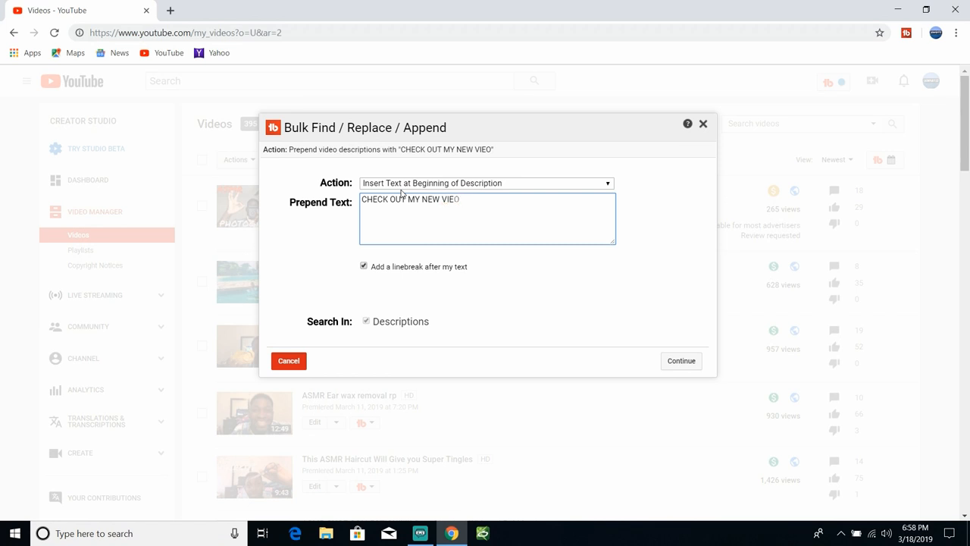
text(DO)
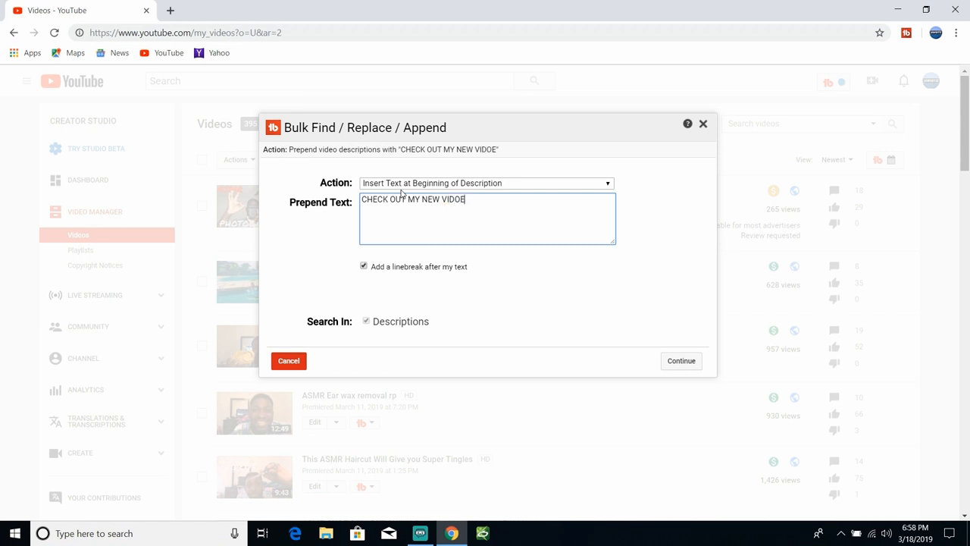
key(Backspace)
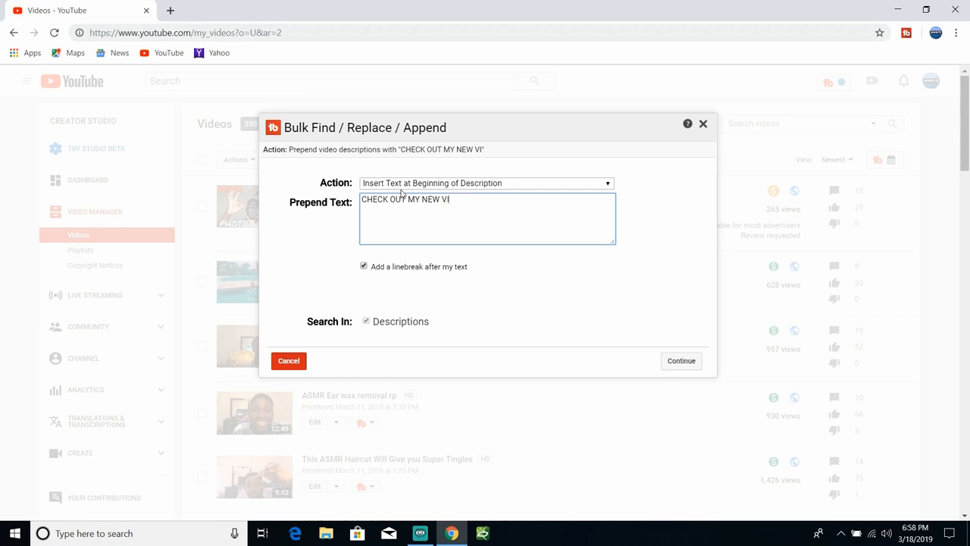
text(D)
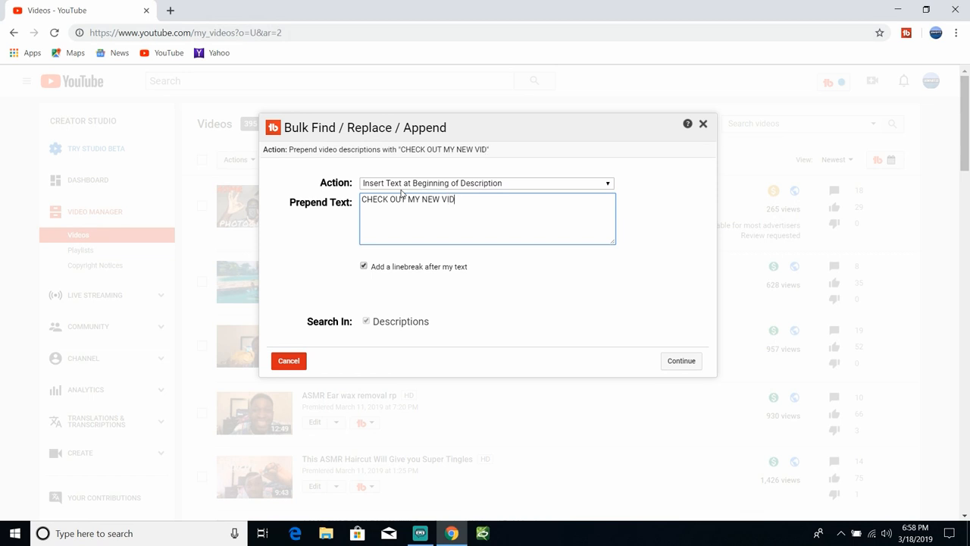
text(EO)
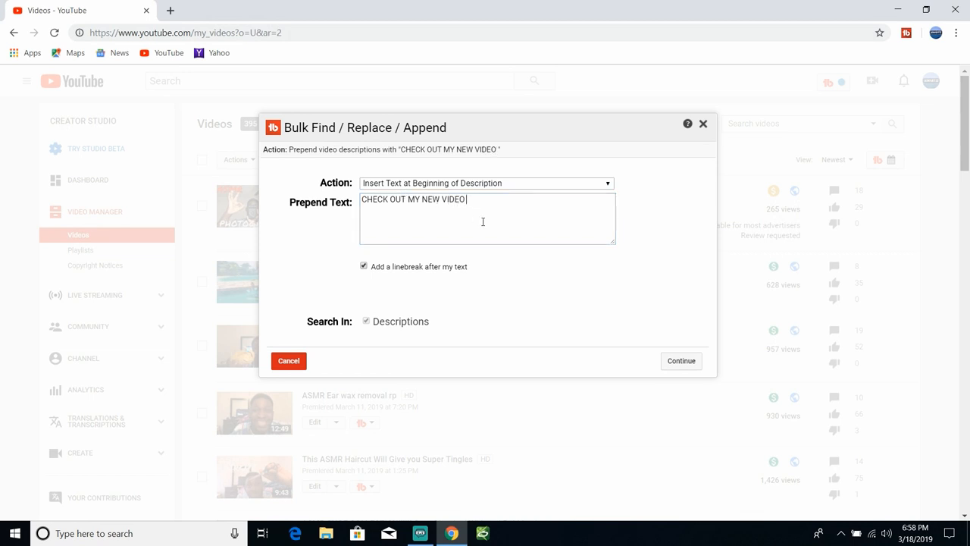
right_click(482, 220)
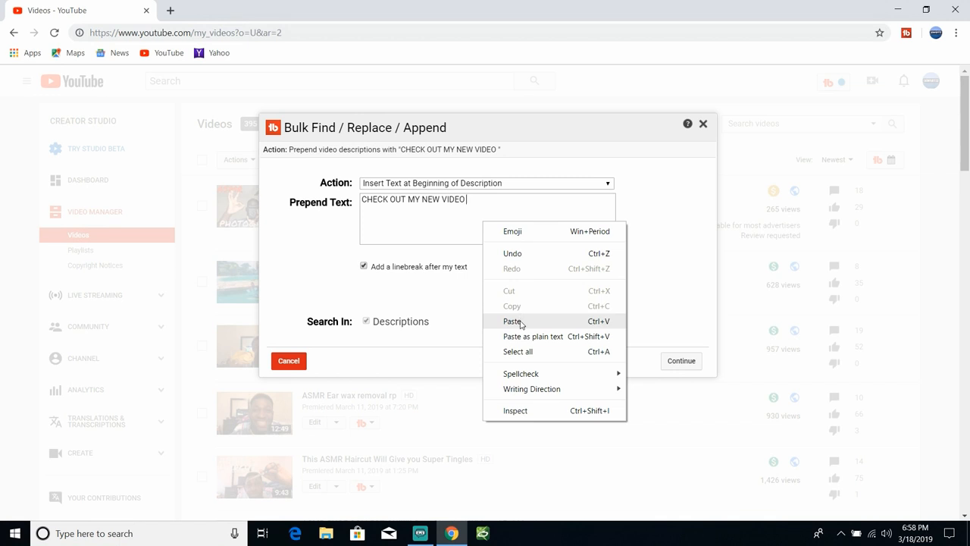
click(512, 321)
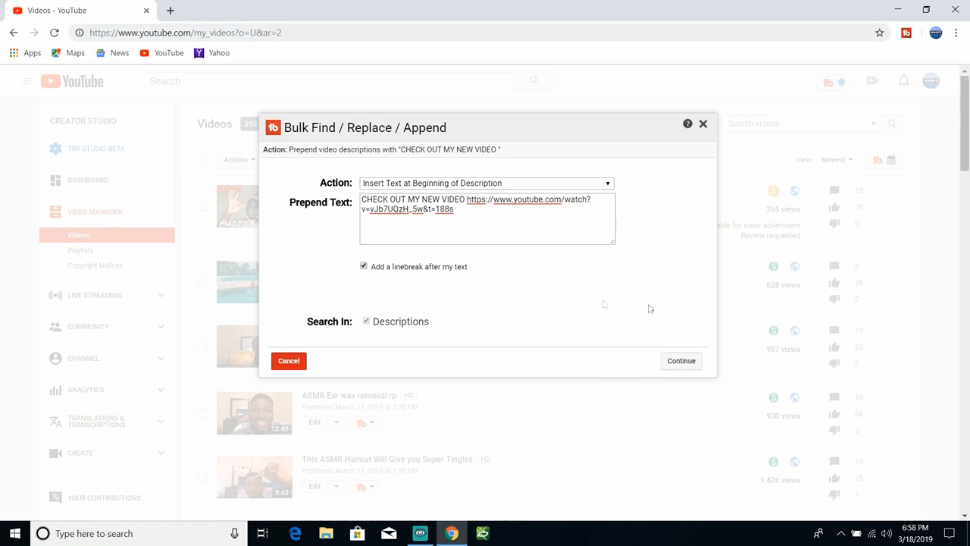
- Continue with the full list of my videos and tick the Photographer Role-play video
click(679, 361)
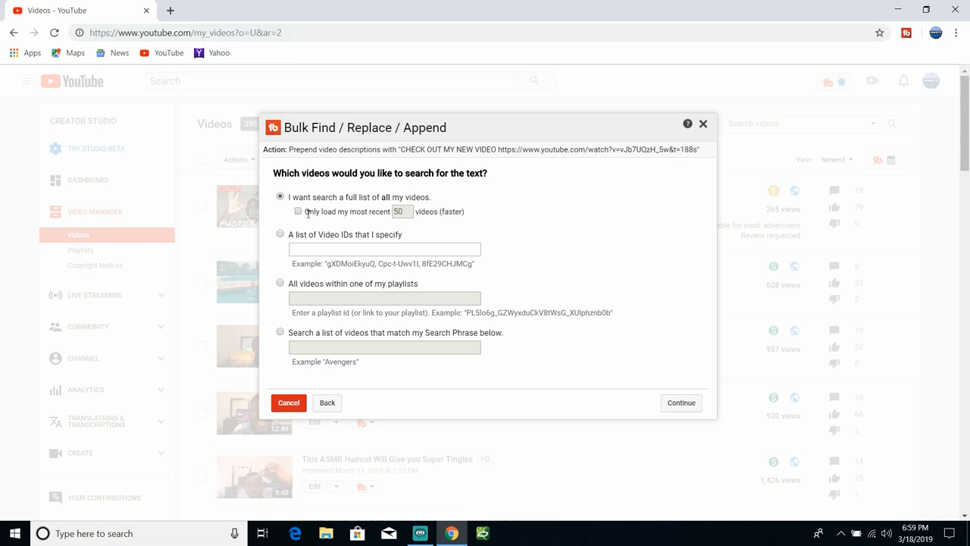
mouse_move(343, 216)
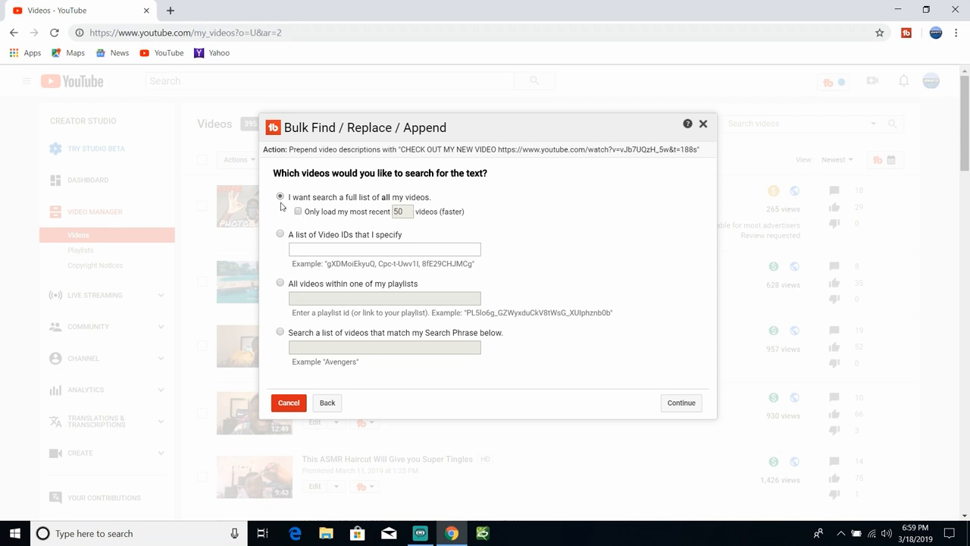
mouse_move(681, 403)
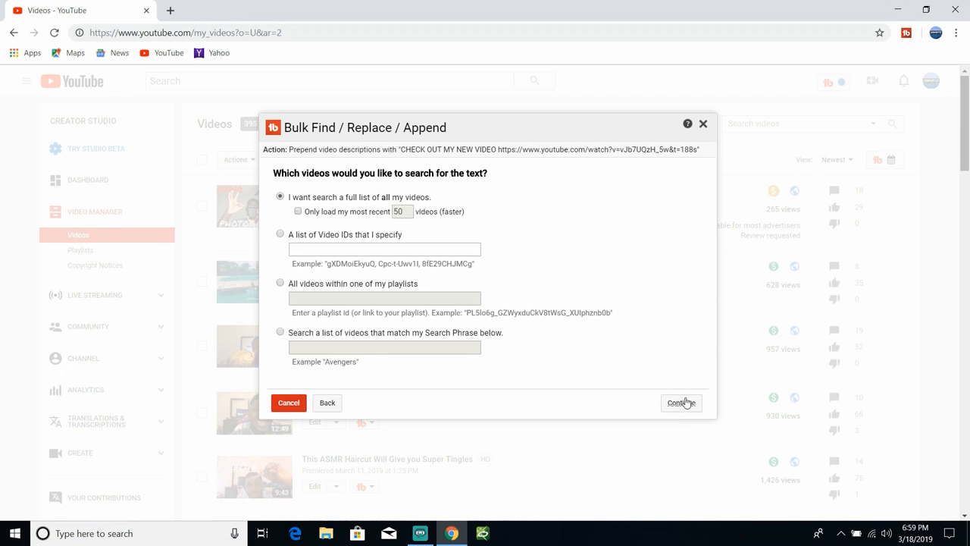
click(679, 403)
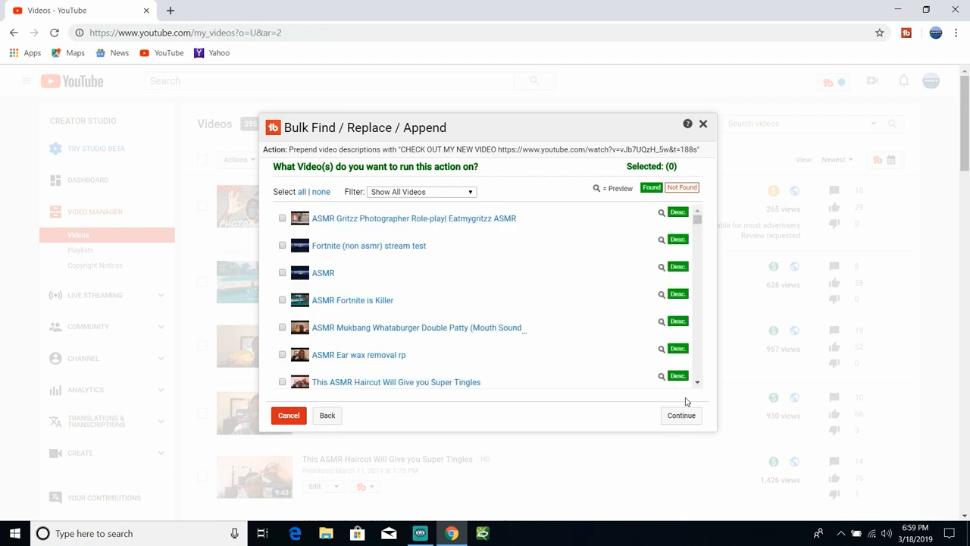
mouse_move(473, 234)
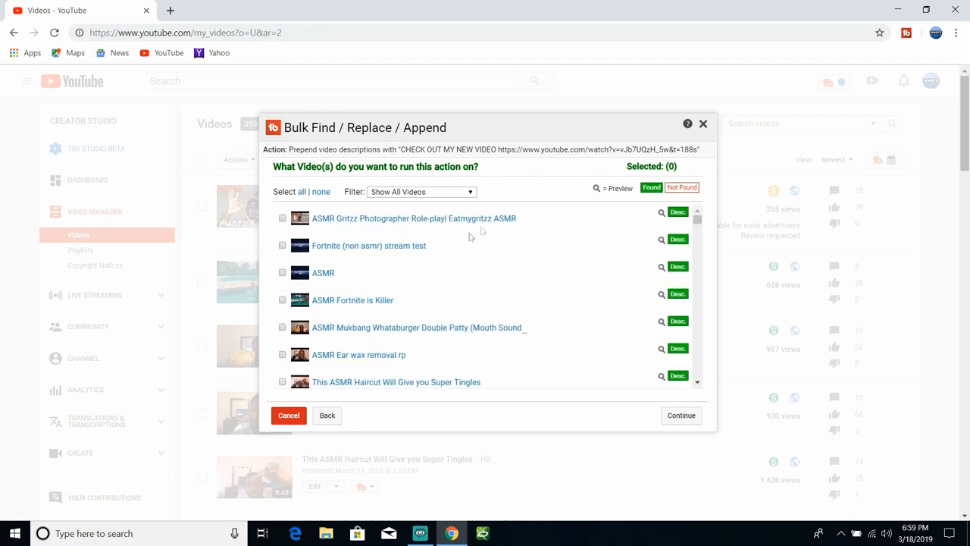
mouse_move(321, 215)
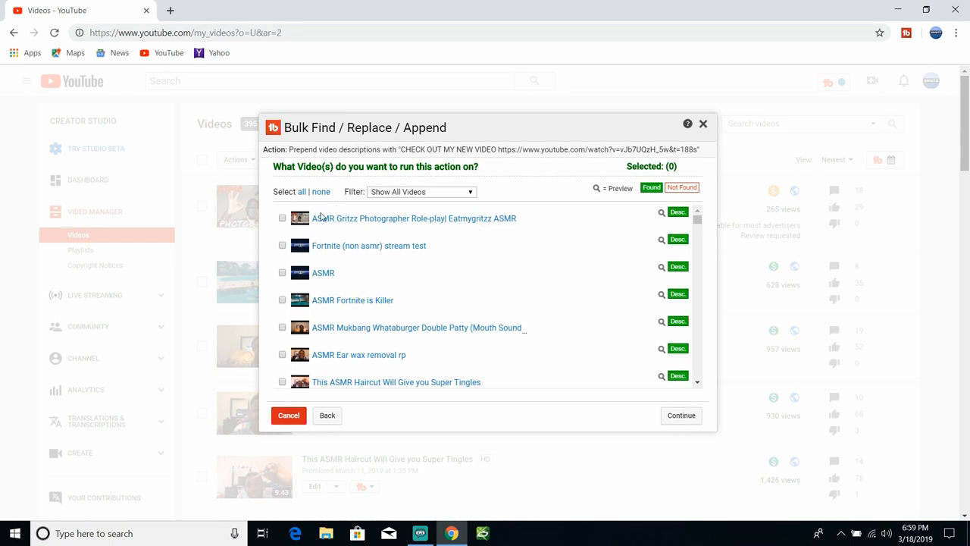
mouse_move(414, 219)
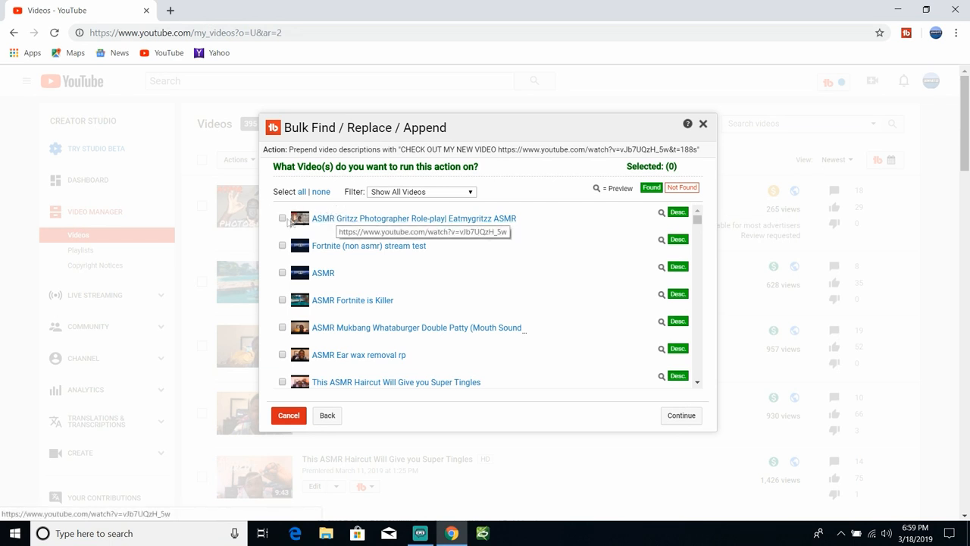
click(282, 218)
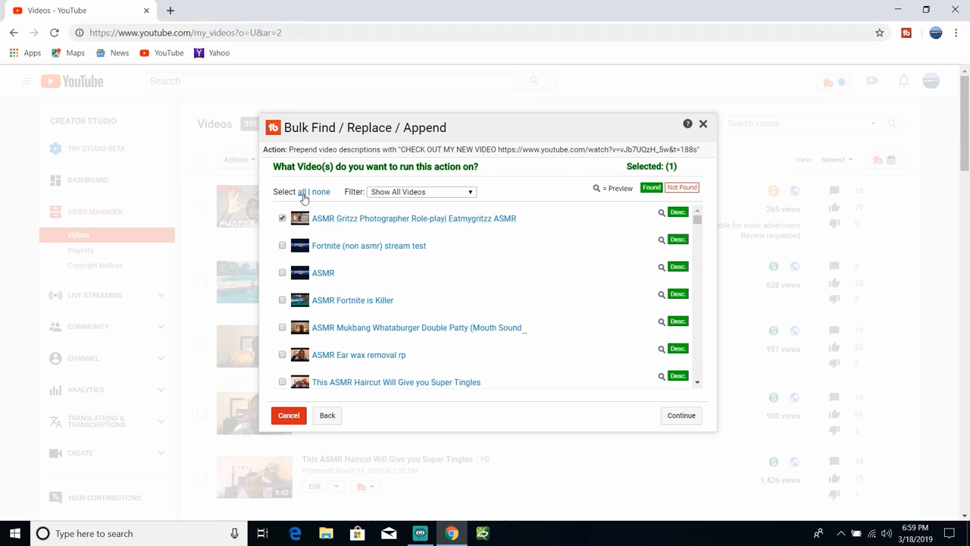
mouse_move(573, 264)
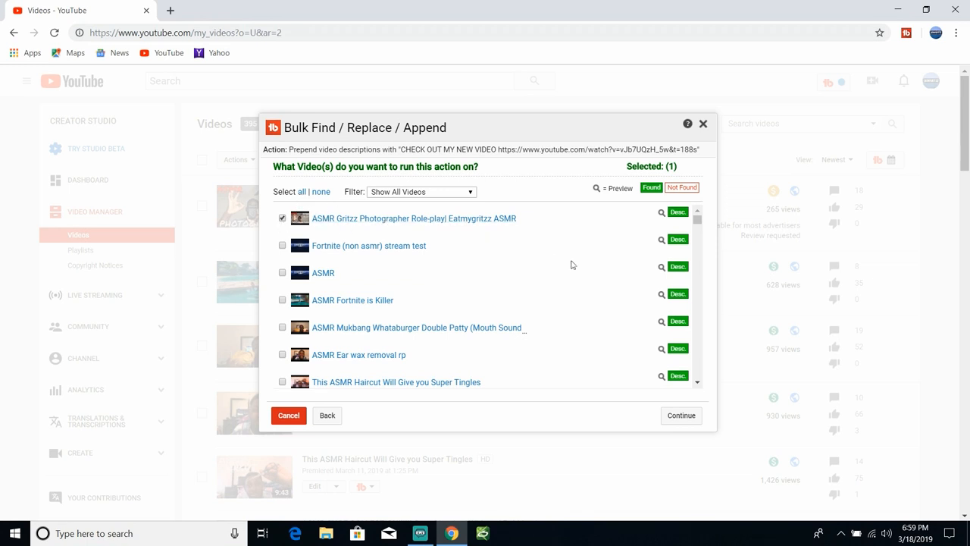
- Confirm 'Yes, do it.', run the prepend on the chosen video, and close the results
click(679, 416)
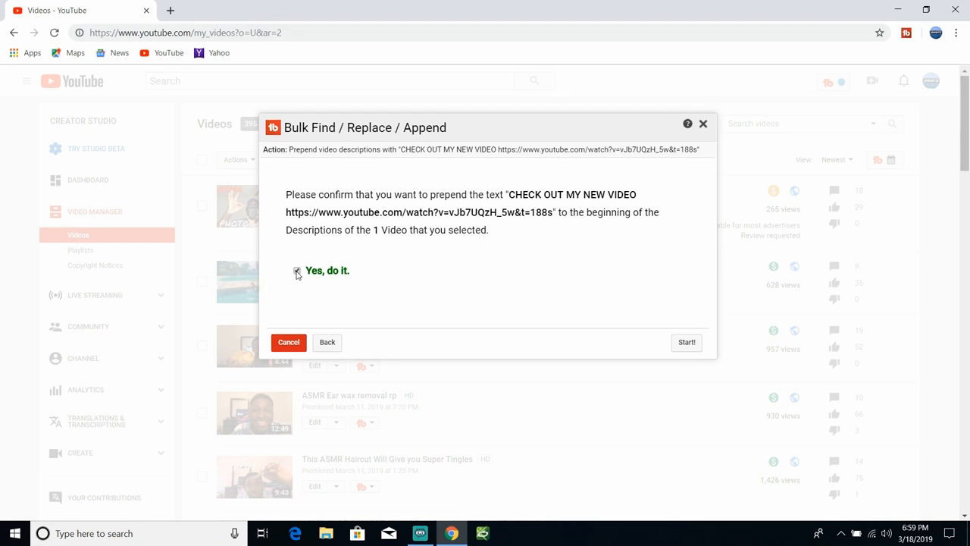
click(297, 269)
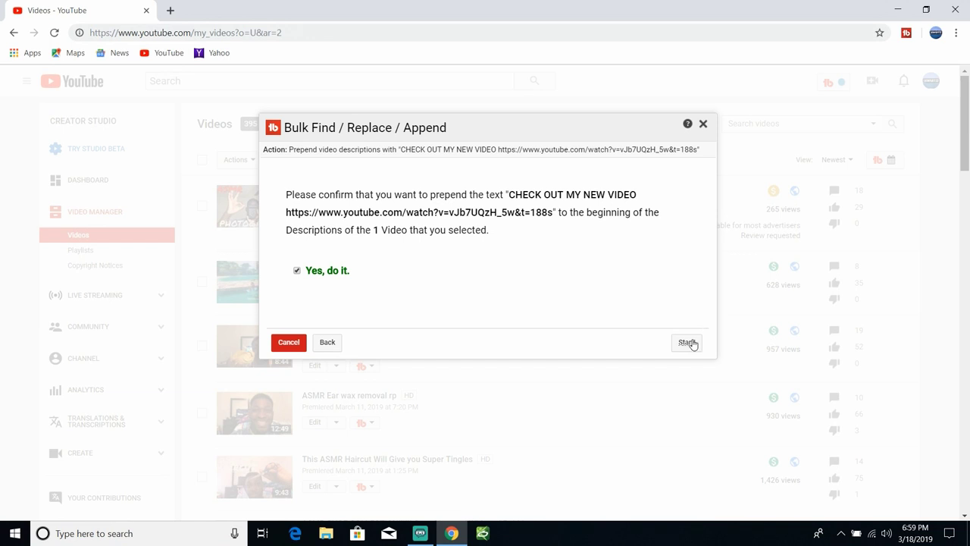
click(685, 343)
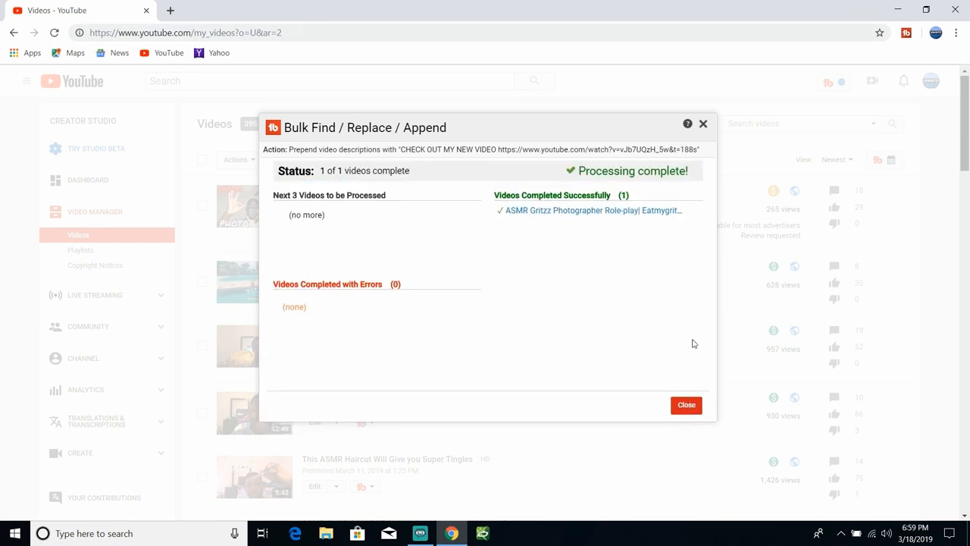
mouse_move(552, 343)
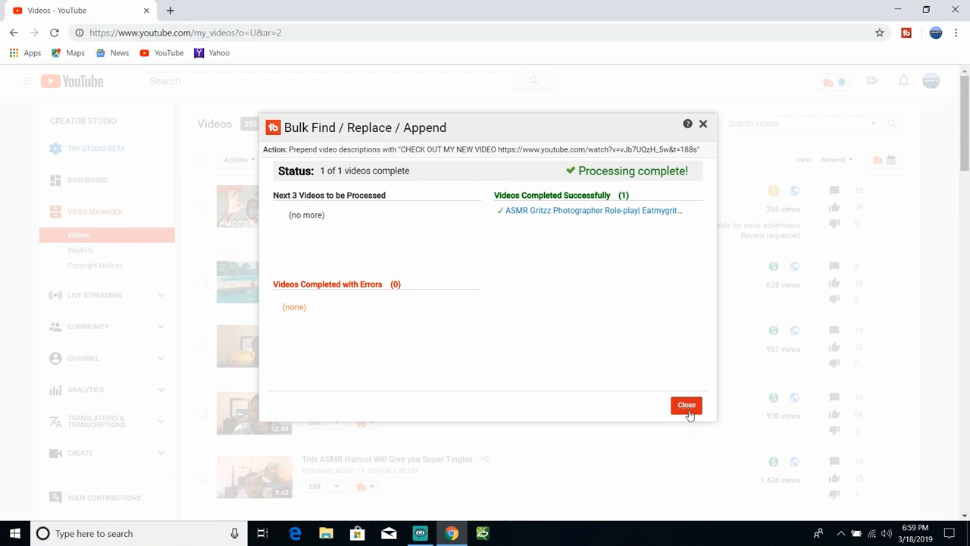
click(685, 403)
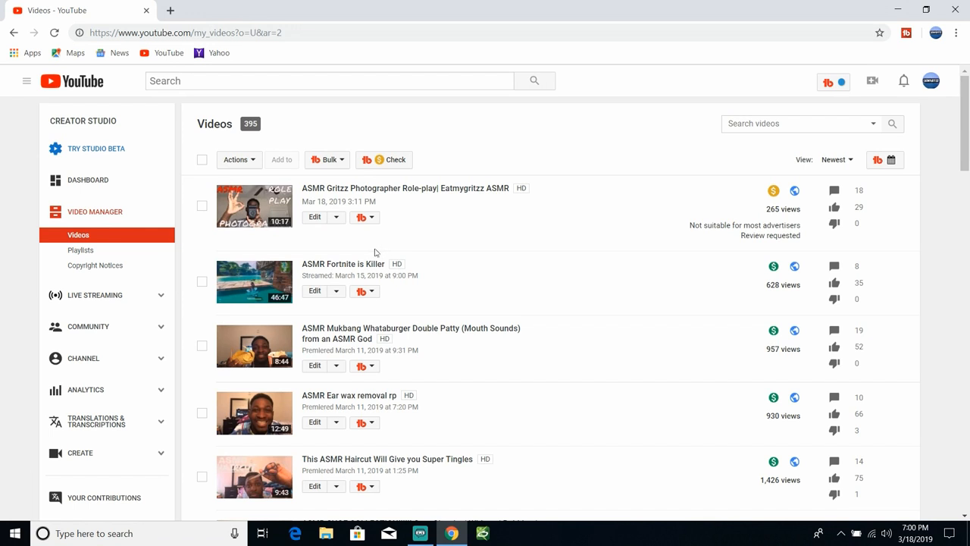
- Edit the Photographer Role-play video and scroll to its tags and Tag Tools panel
click(314, 216)
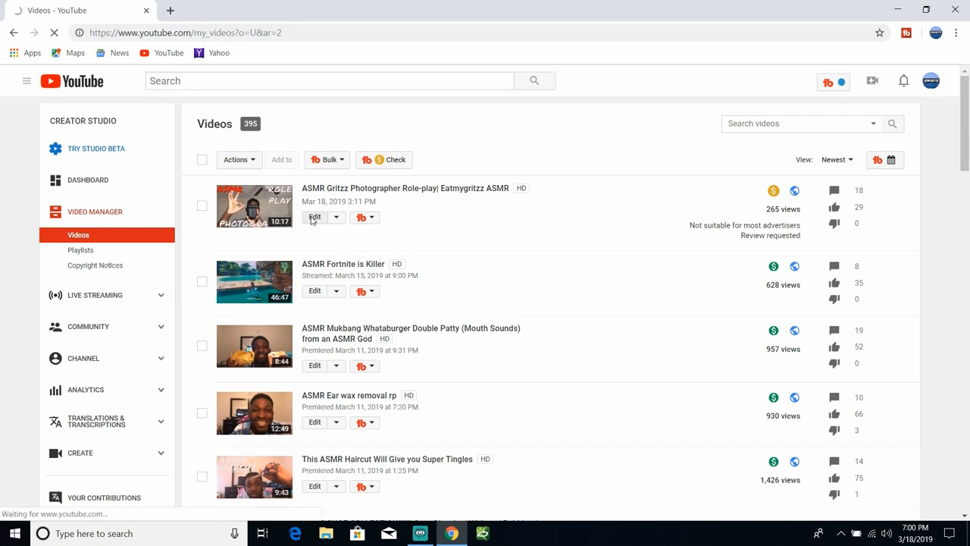
click(314, 216)
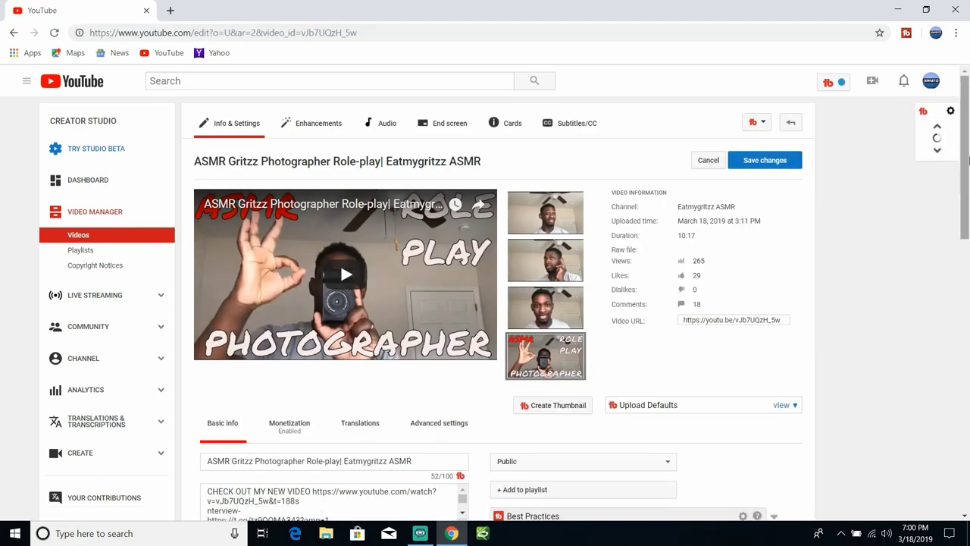
scroll(down, 3)
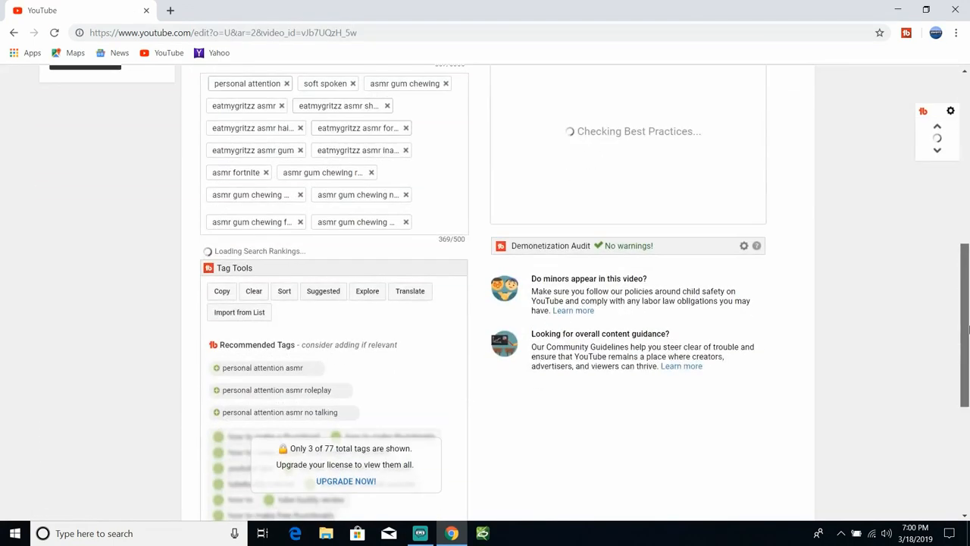
scroll(up, 3)
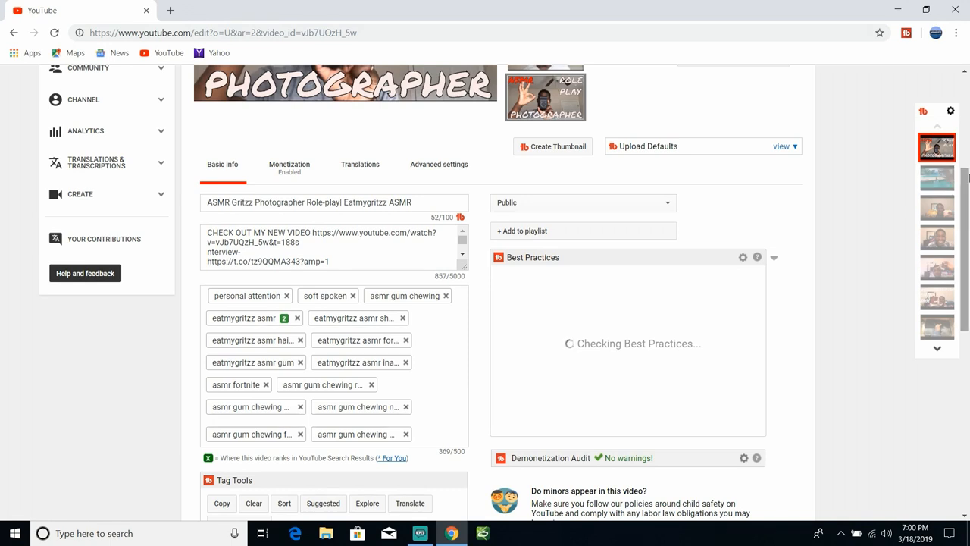
scroll(down, 3)
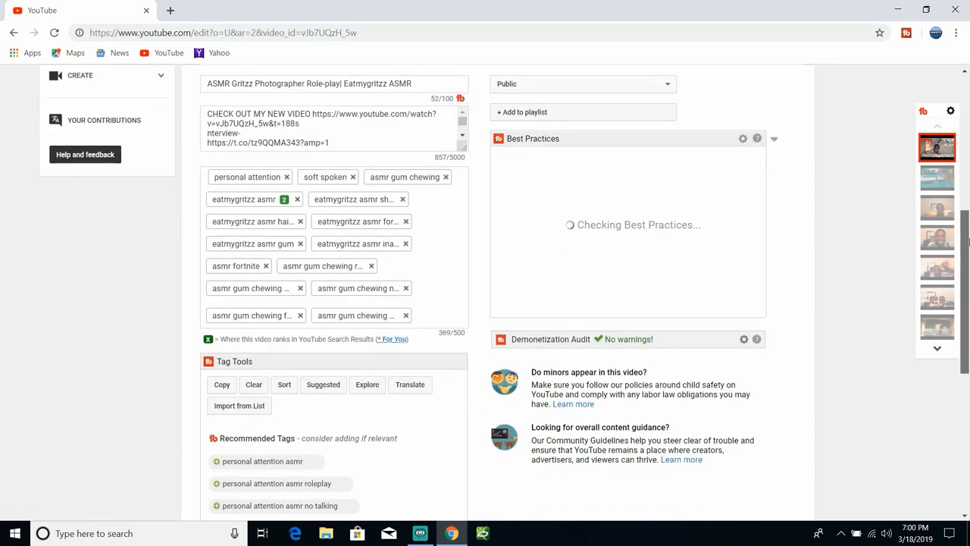
scroll(down, 3)
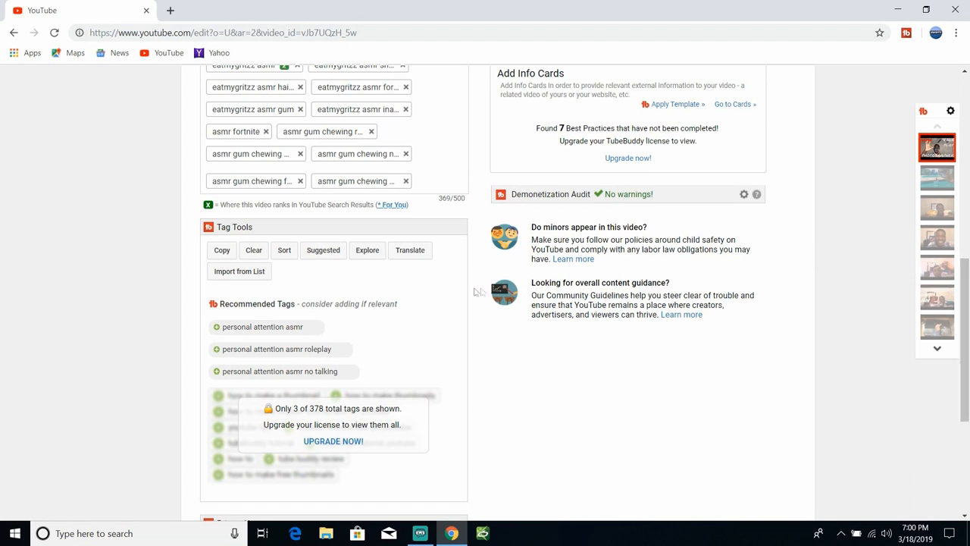
mouse_move(323, 255)
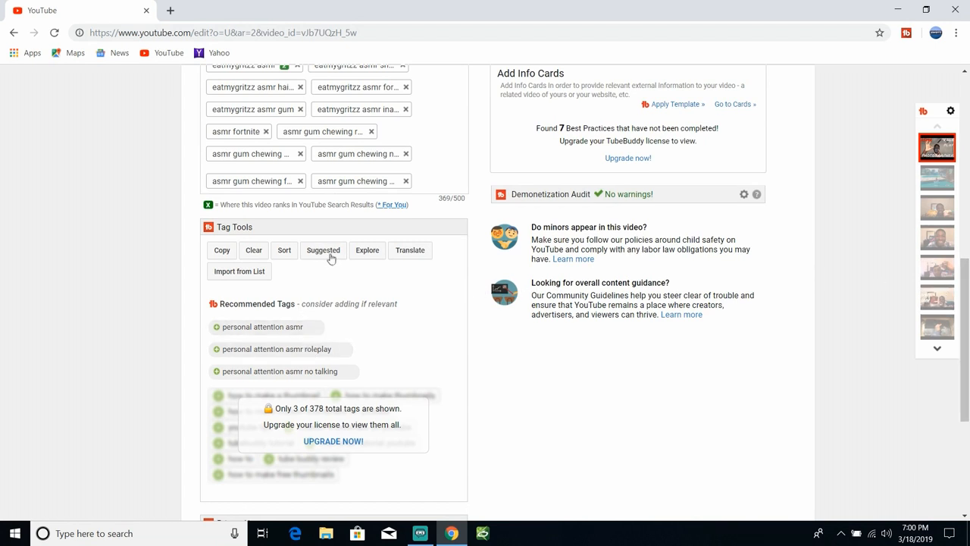
- Show TubeBuddy Suggested Tags and expand search suggestions for the asmr gum chewing tag
click(323, 250)
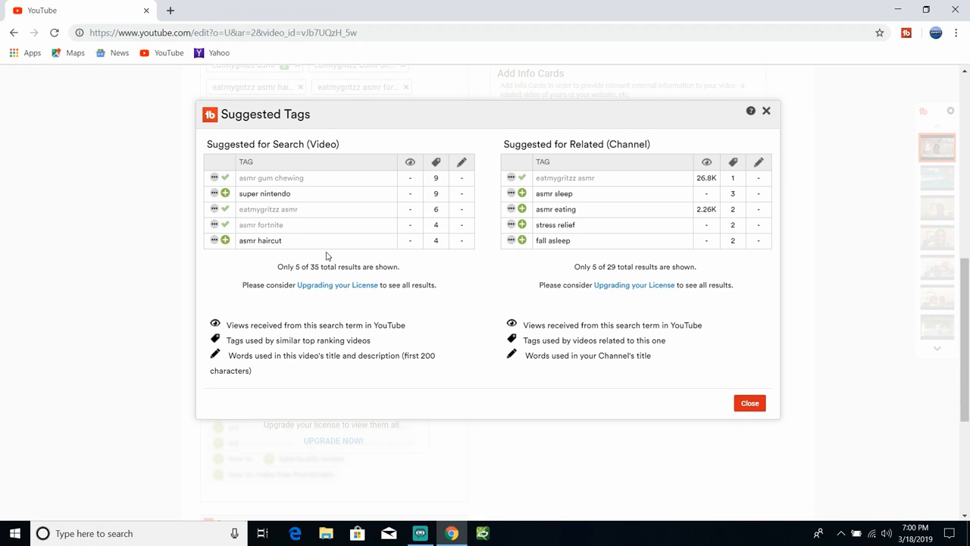
mouse_move(597, 149)
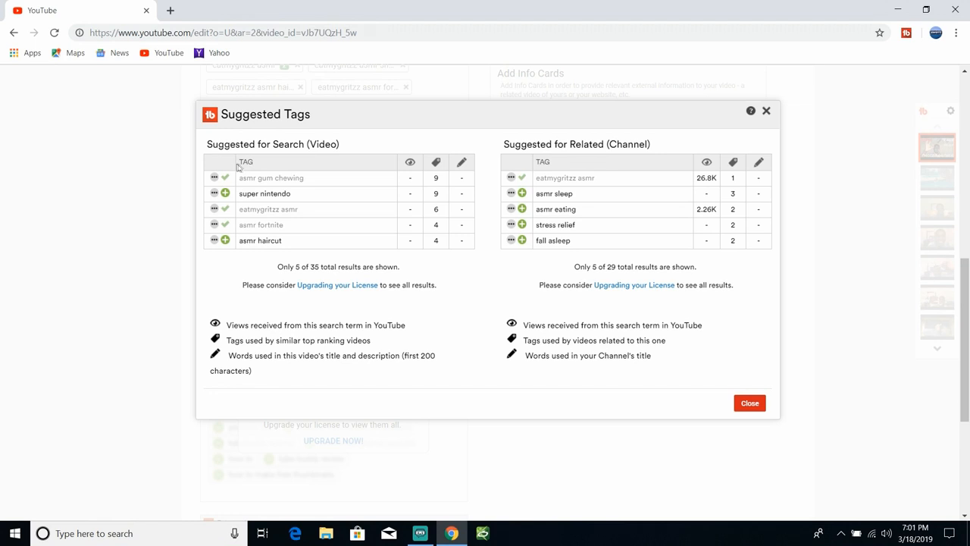
mouse_move(376, 164)
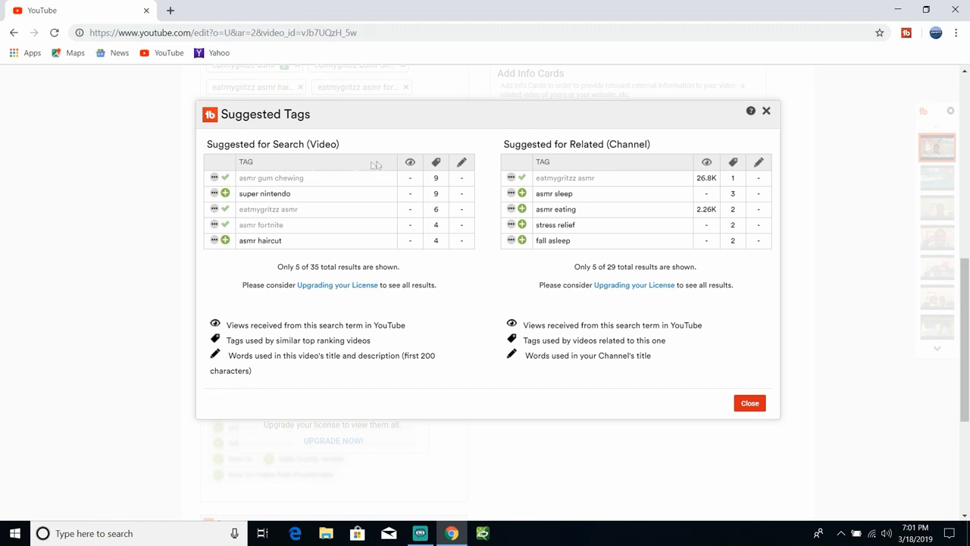
mouse_move(409, 162)
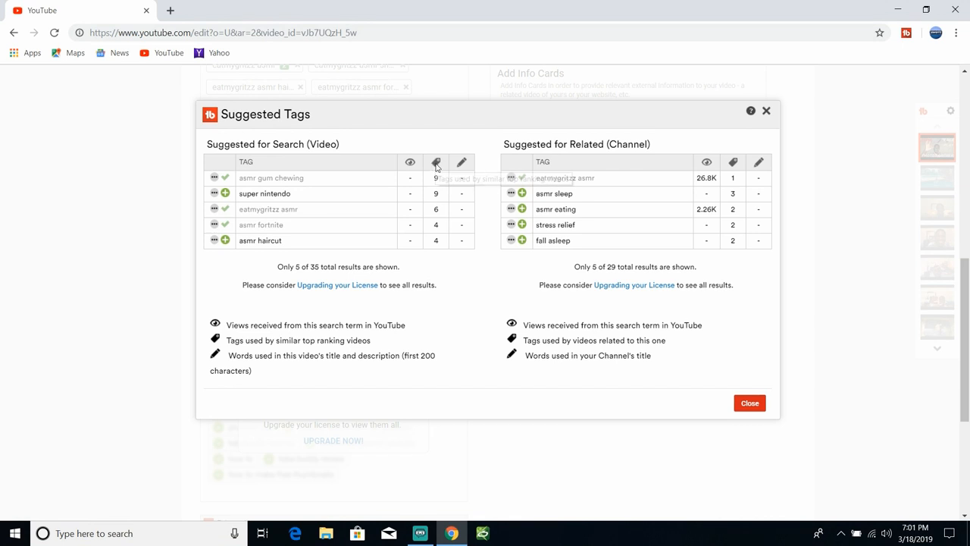
mouse_move(226, 185)
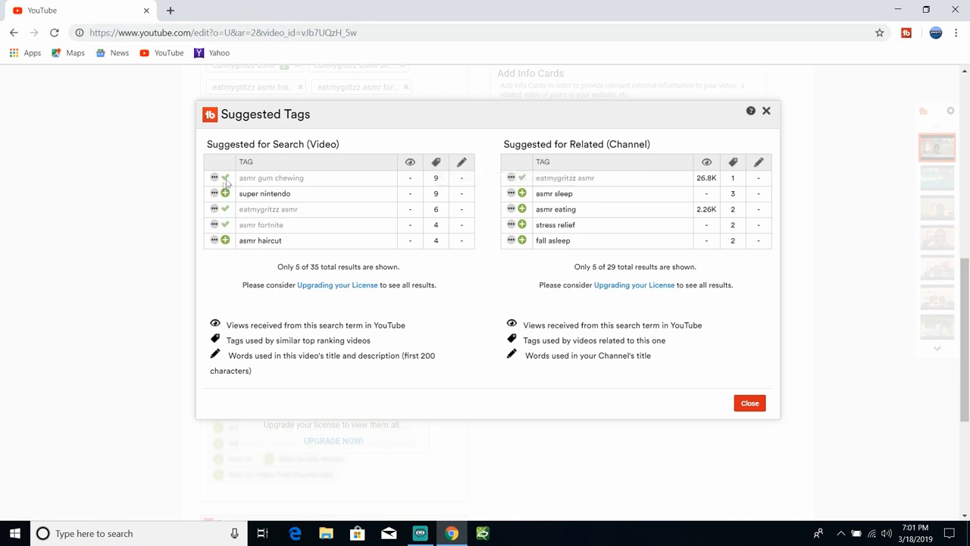
mouse_move(256, 206)
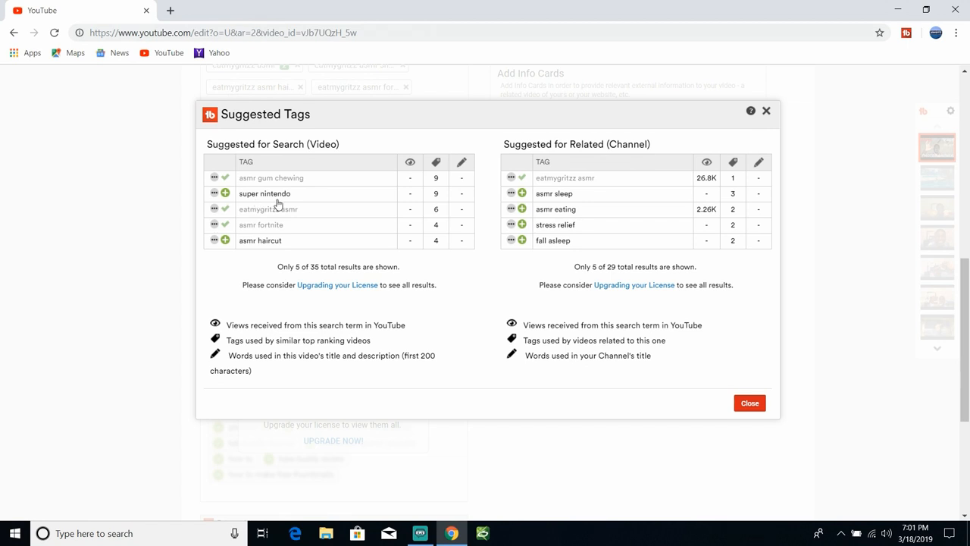
mouse_move(215, 177)
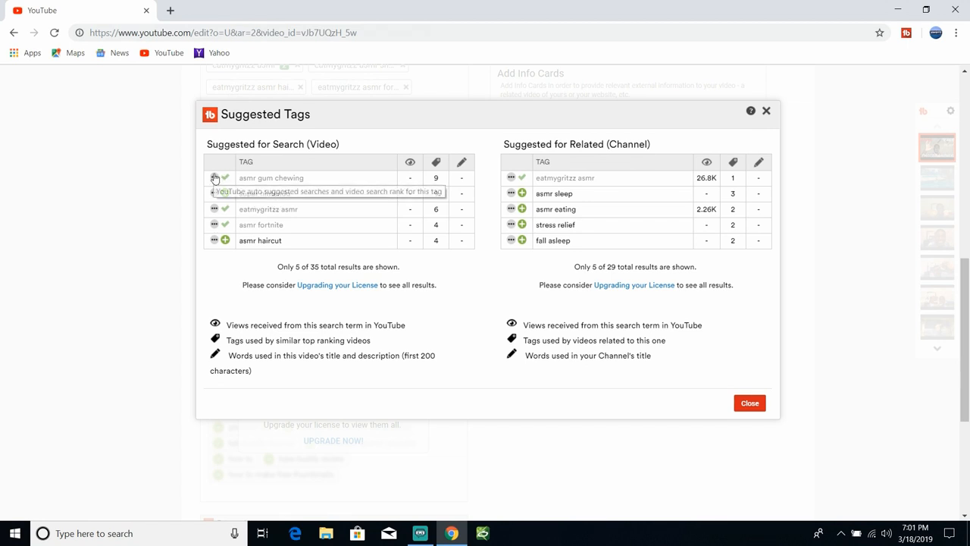
click(215, 178)
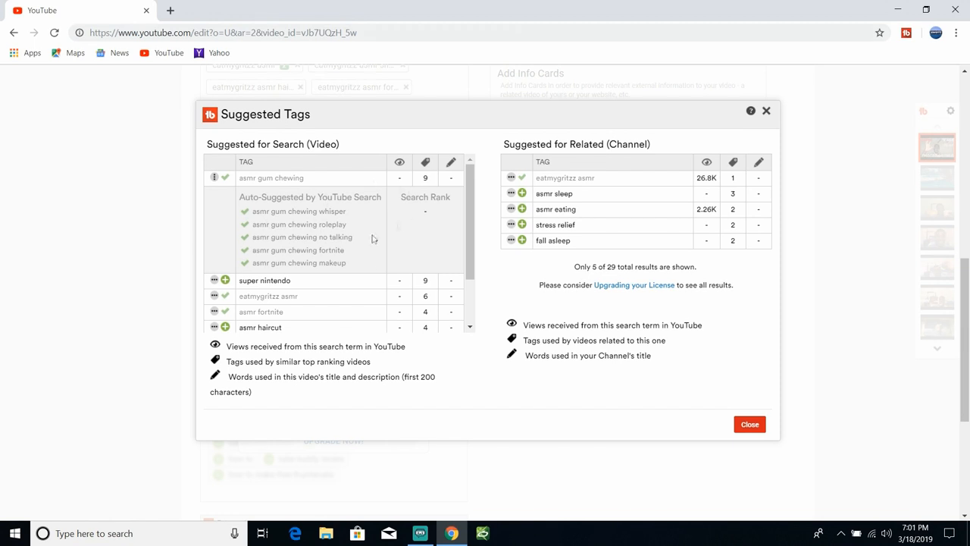
mouse_move(309, 210)
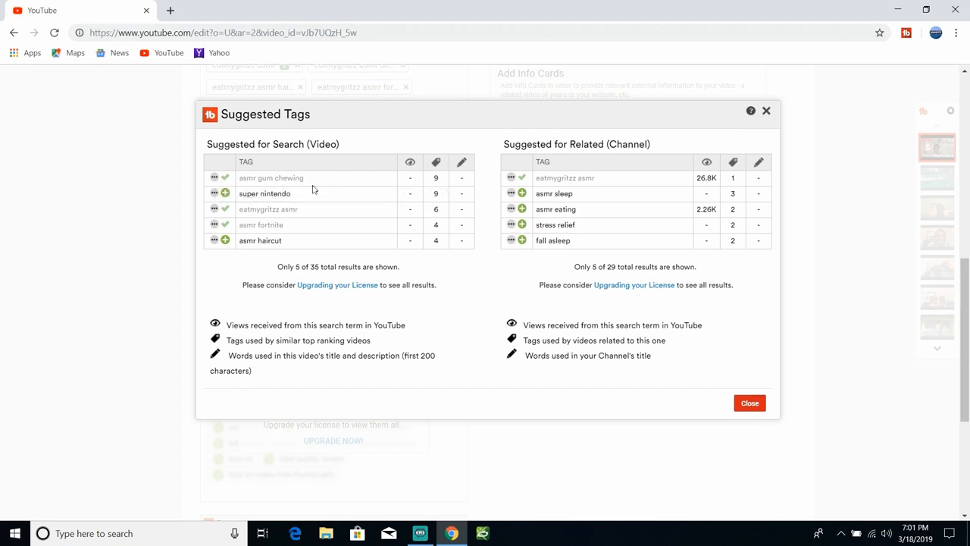
mouse_move(377, 217)
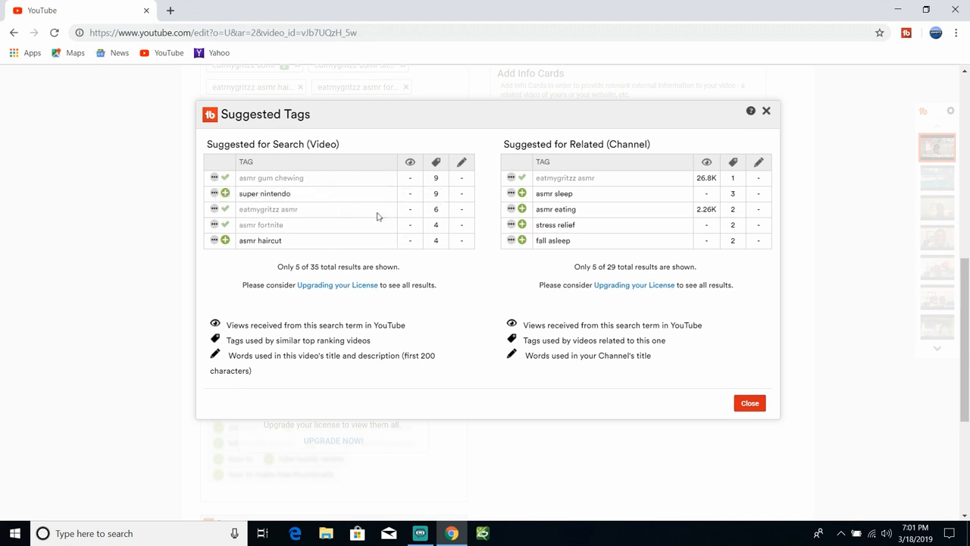
mouse_move(601, 170)
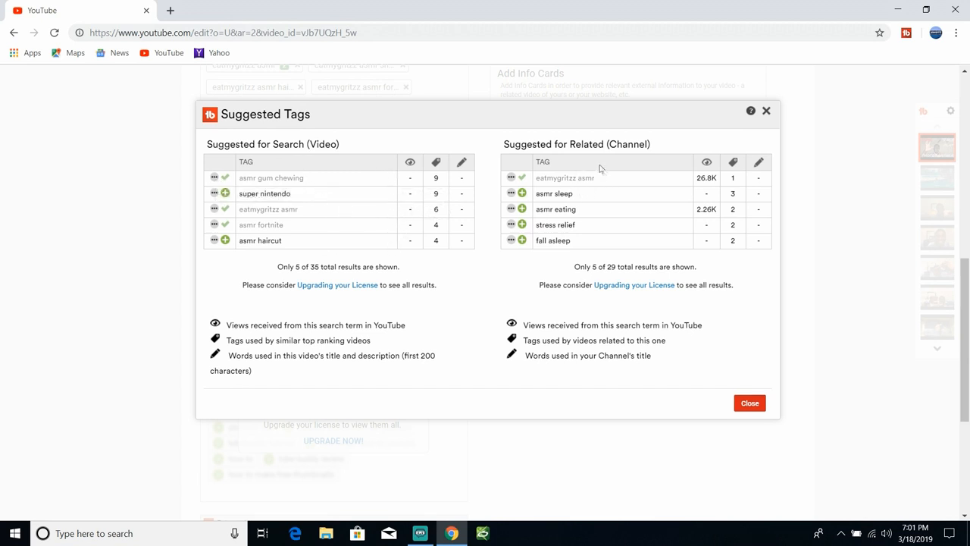
mouse_move(568, 177)
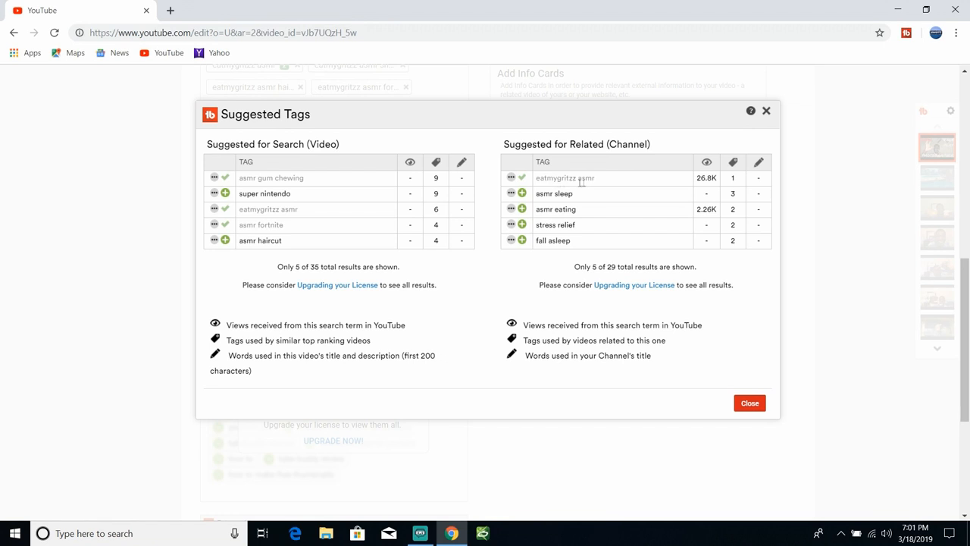
mouse_move(676, 188)
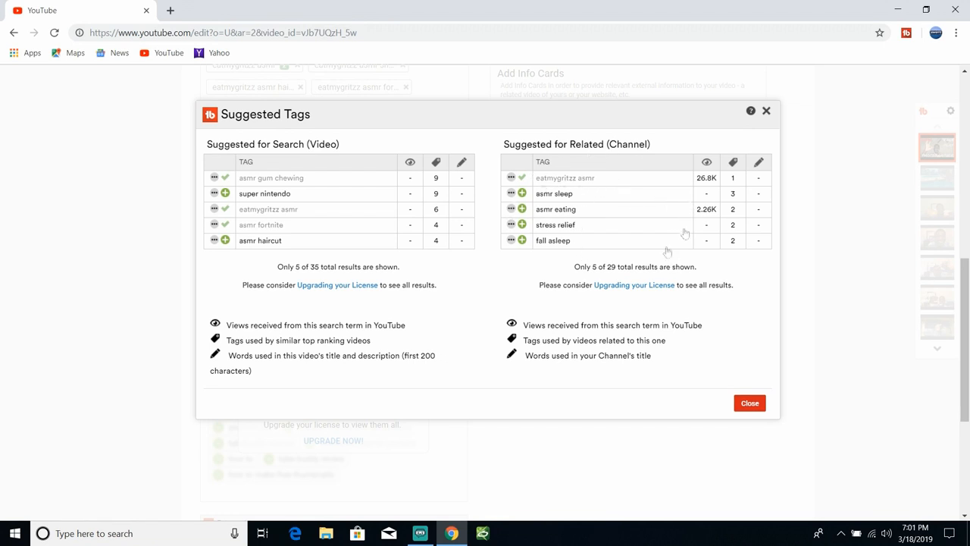
mouse_move(749, 404)
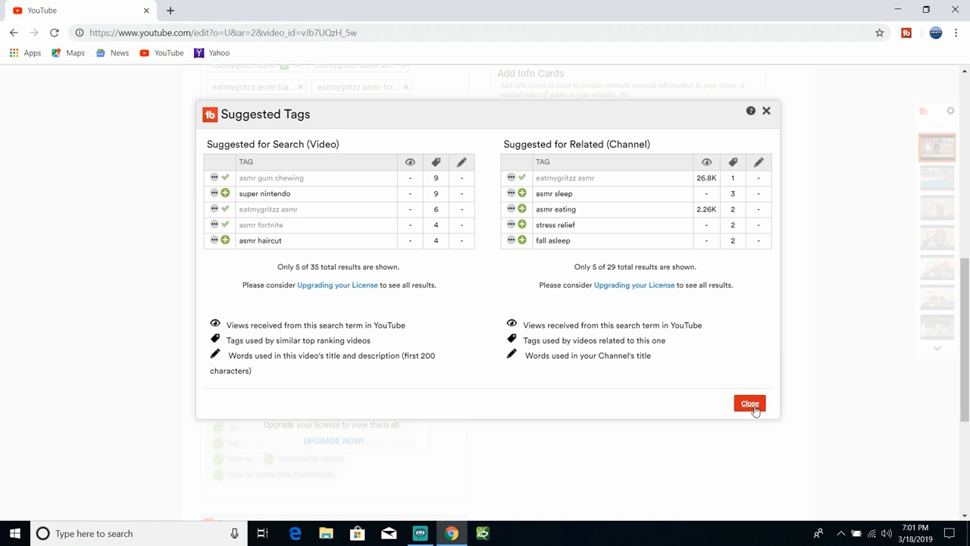
- Close the Suggested Tags dialog, scroll to the top and focus the YouTube search bar
click(749, 403)
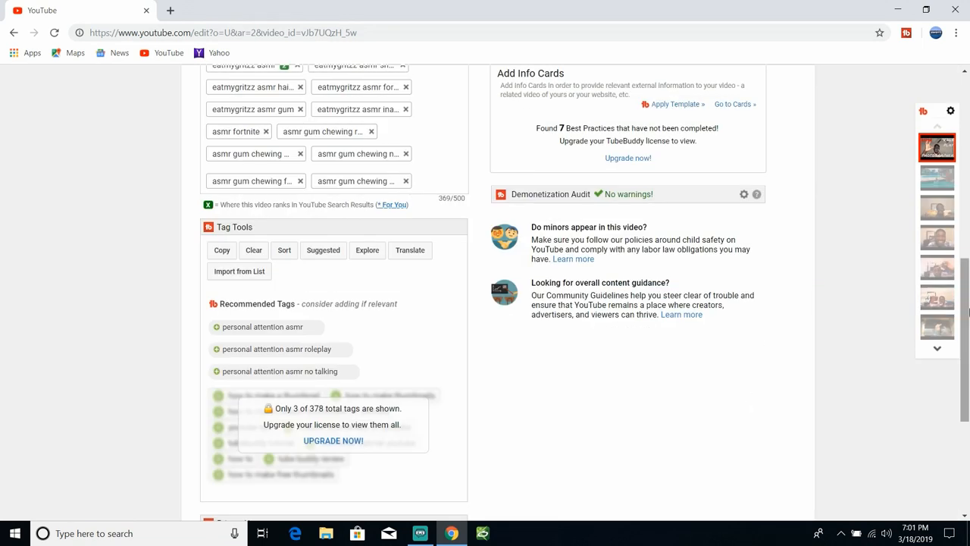
scroll(down, 3)
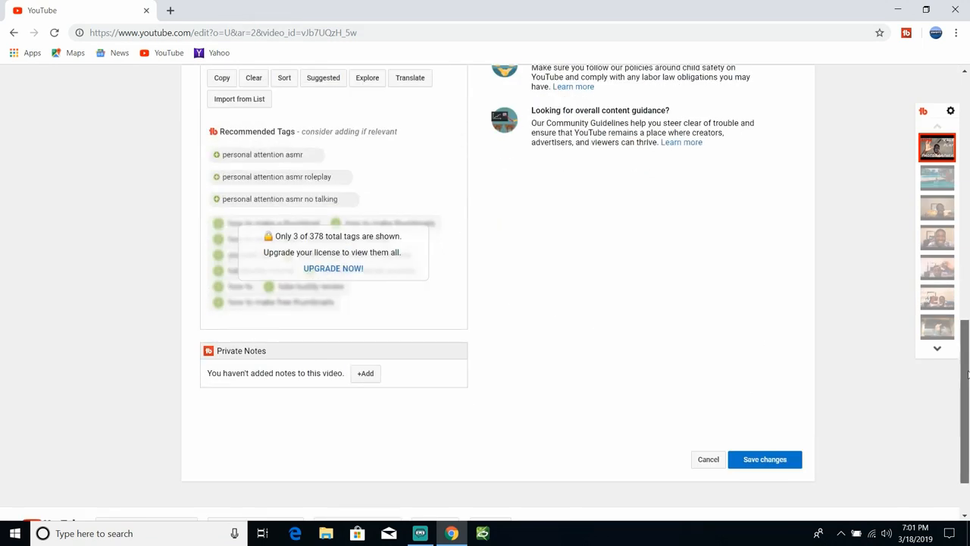
scroll(up, 3)
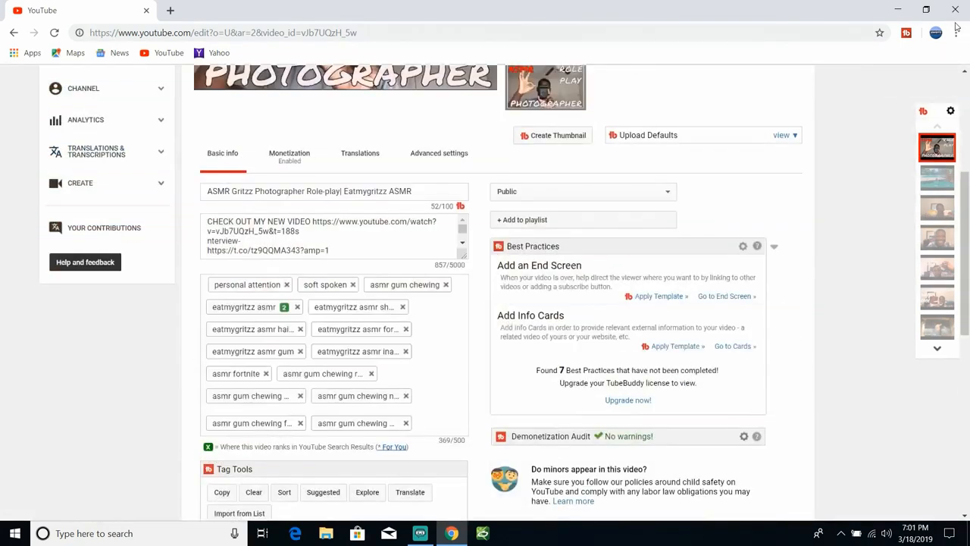
scroll(up, 3)
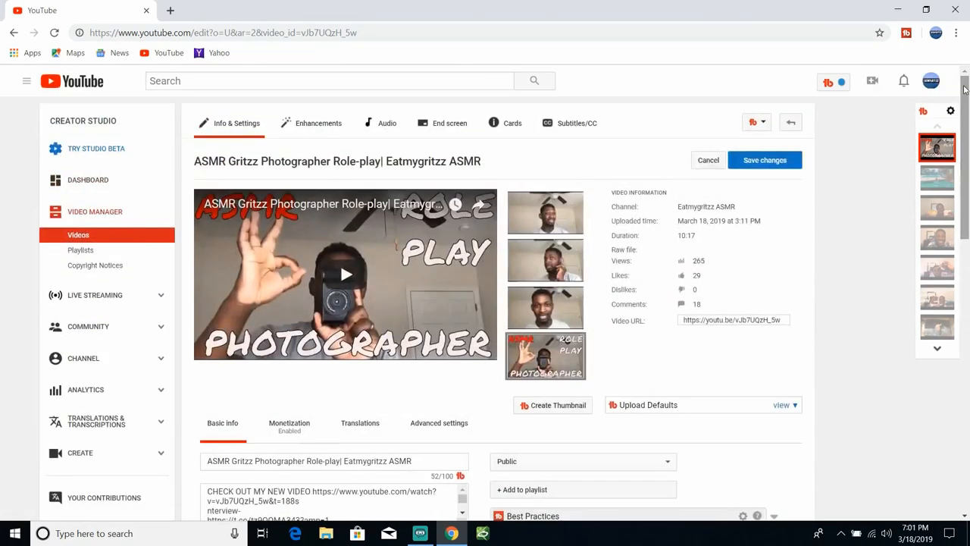
click(331, 80)
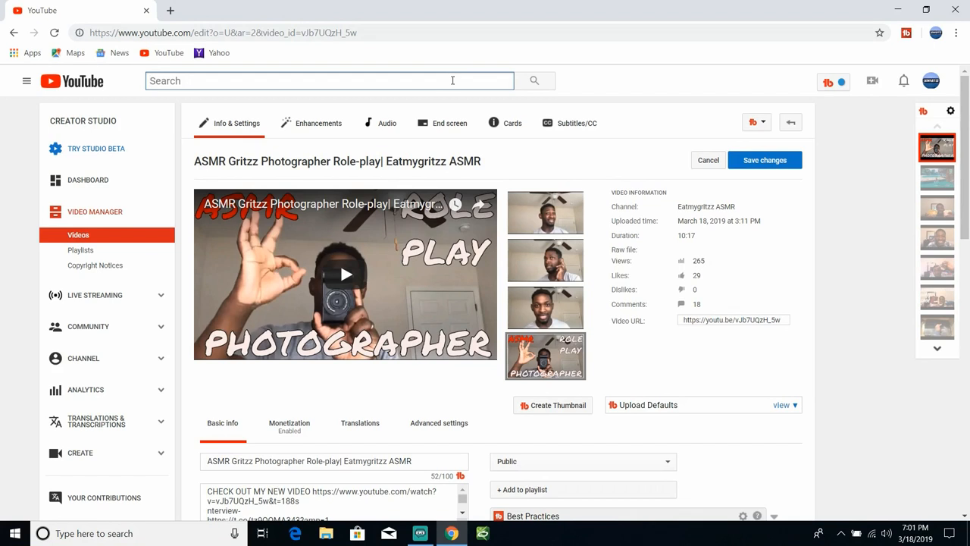
- Search YouTube for ASMR and open the Dark & Relaxing Hand Movements for Sleep video
text(ASMR)
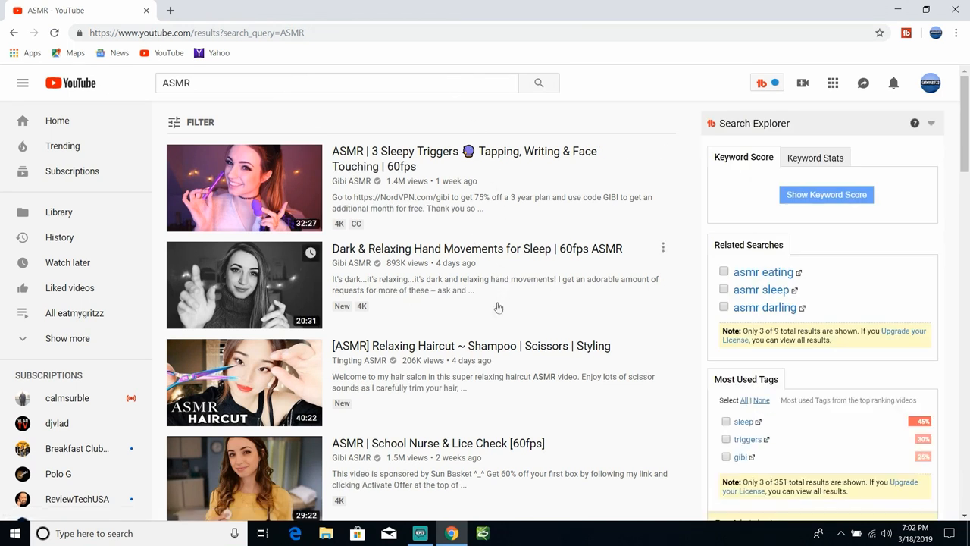
mouse_move(472, 241)
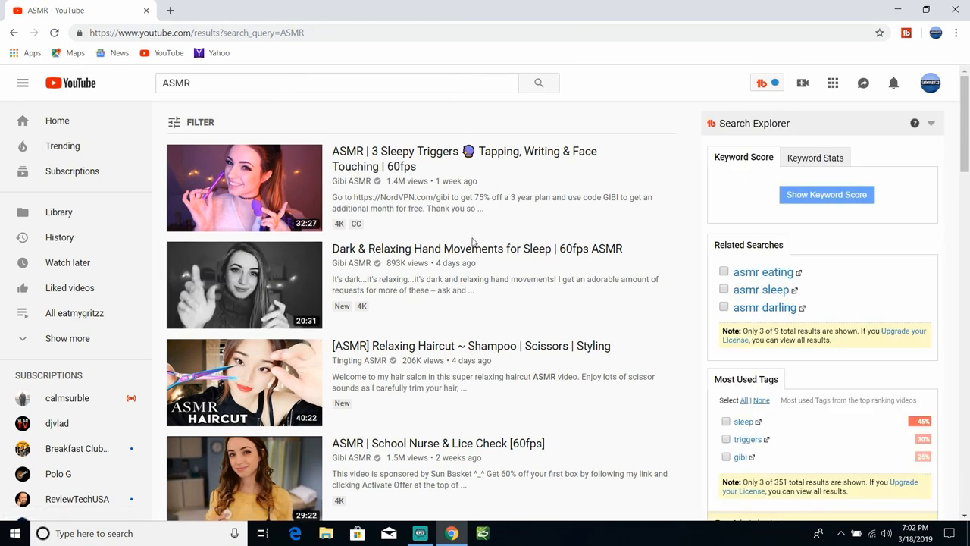
click(244, 285)
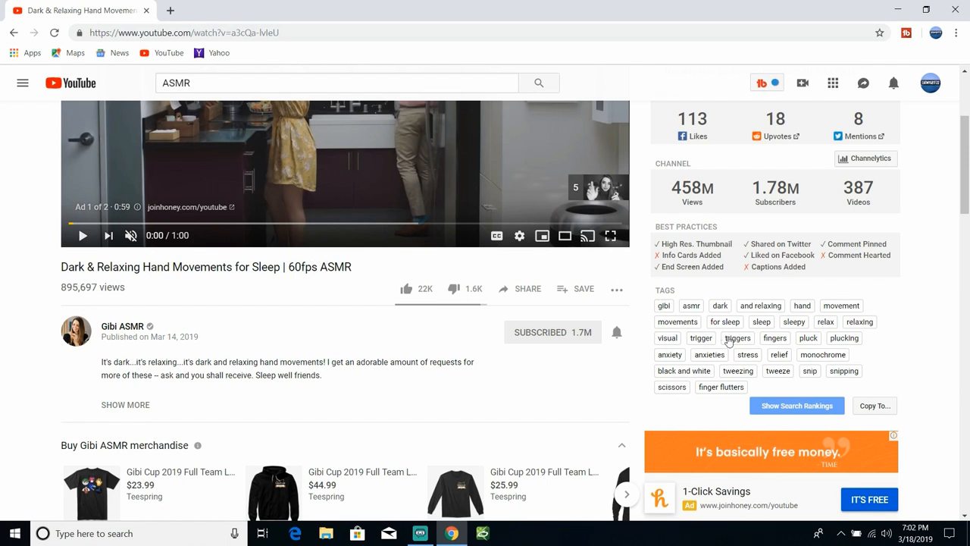
mouse_move(307, 286)
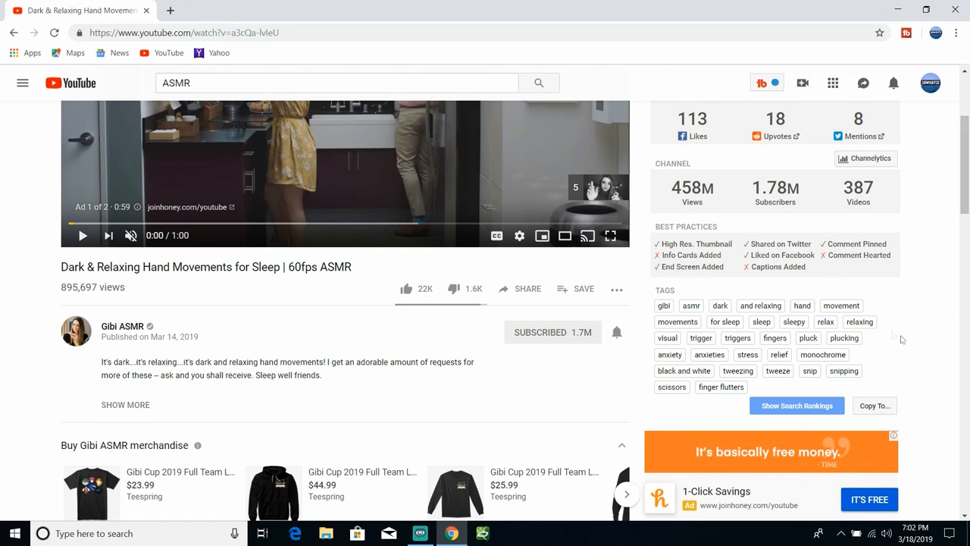
mouse_move(876, 406)
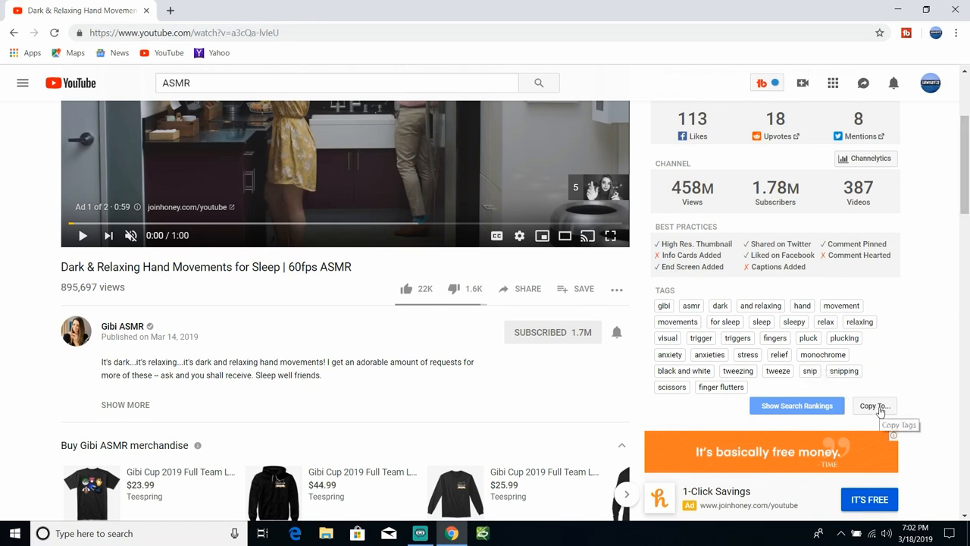
- Copy all of the Gibi ASMR video's tags to the clipboard via Copy To..
click(875, 406)
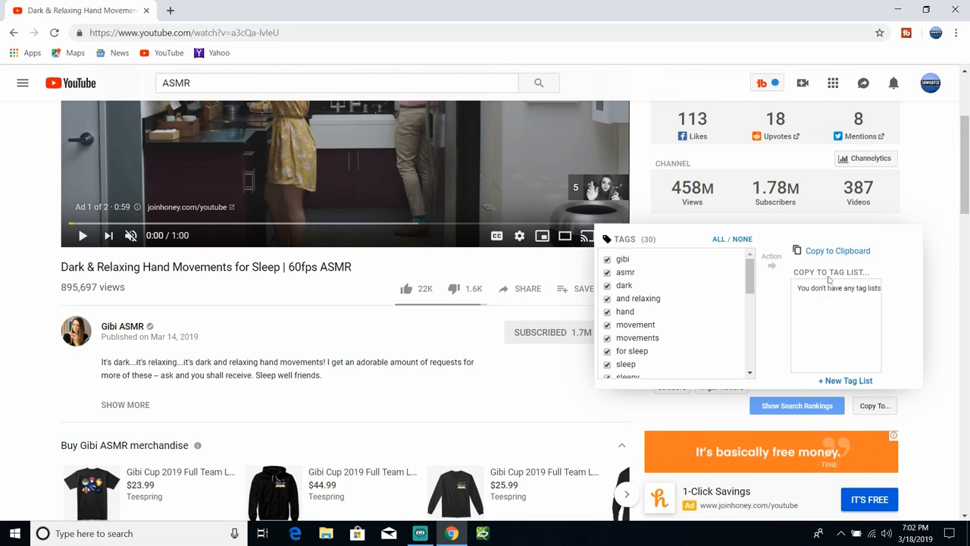
click(875, 406)
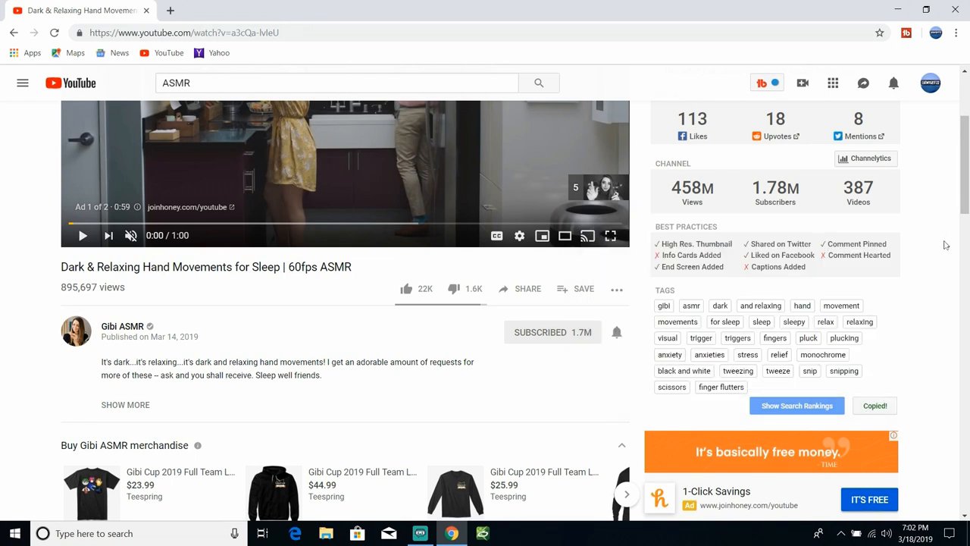
scroll(up, 3)
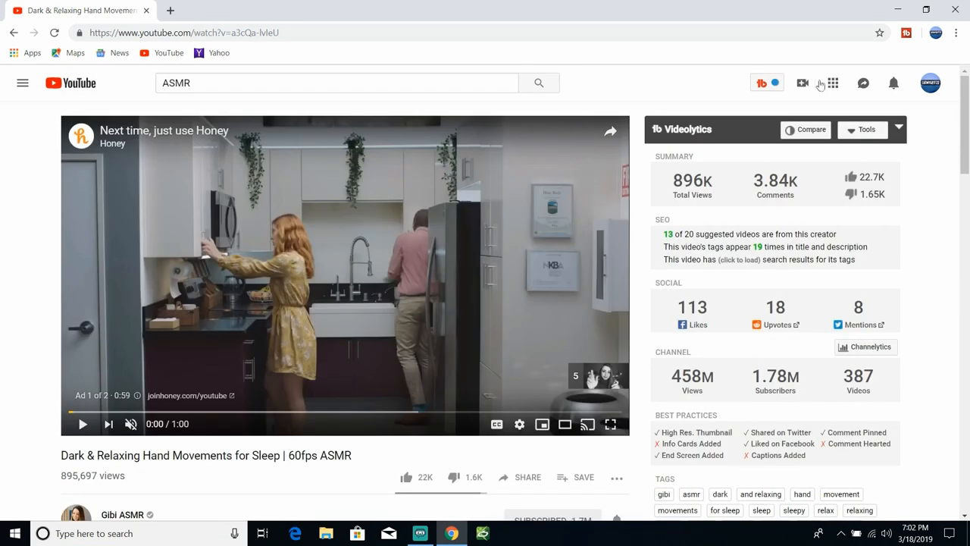
mouse_move(802, 82)
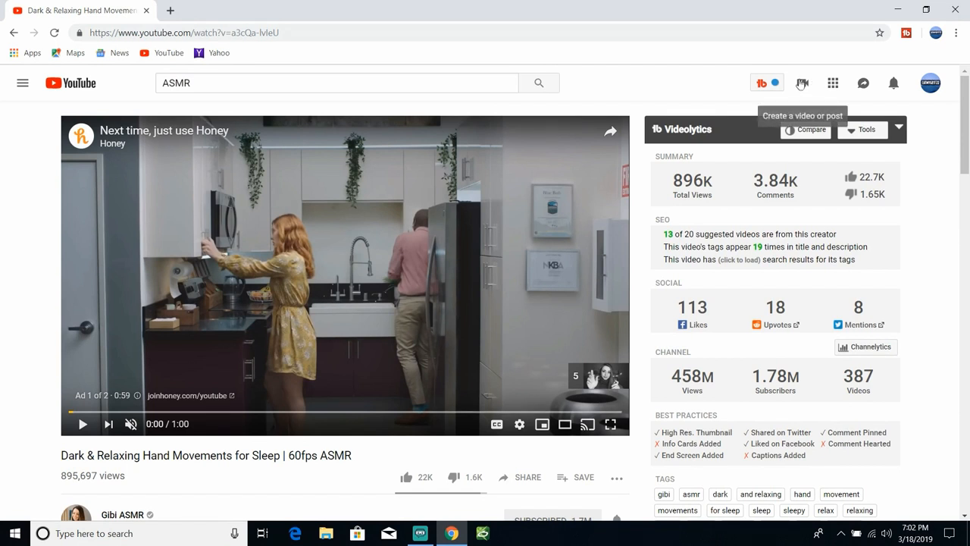
click(802, 82)
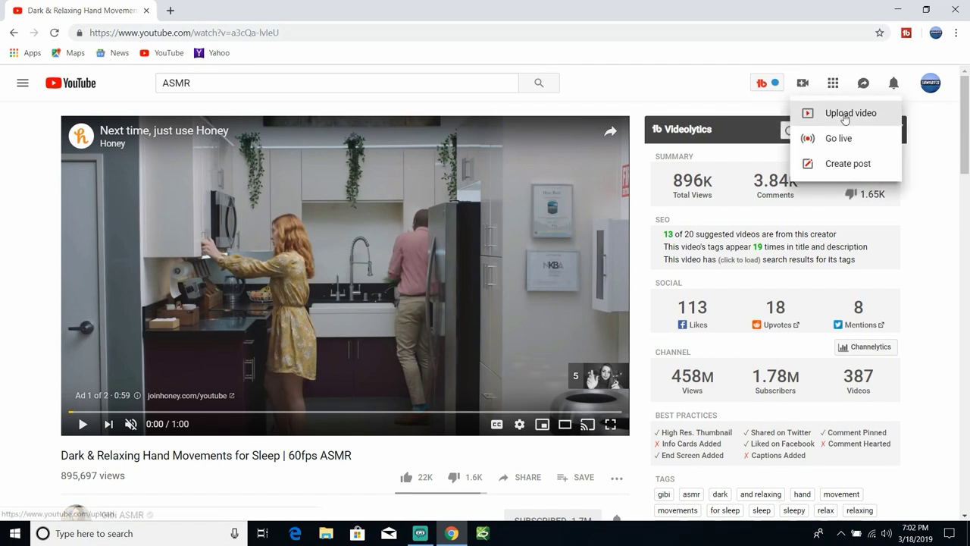
click(850, 112)
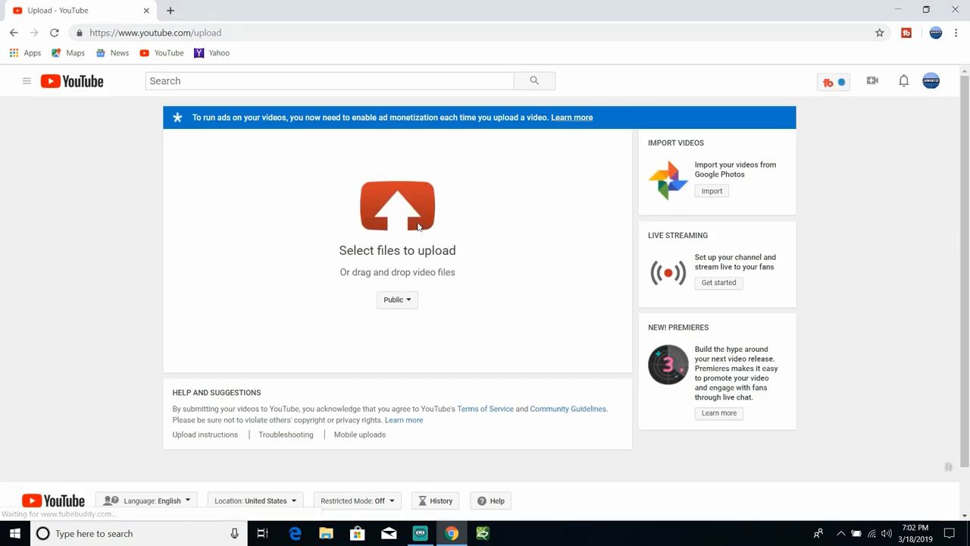
click(397, 206)
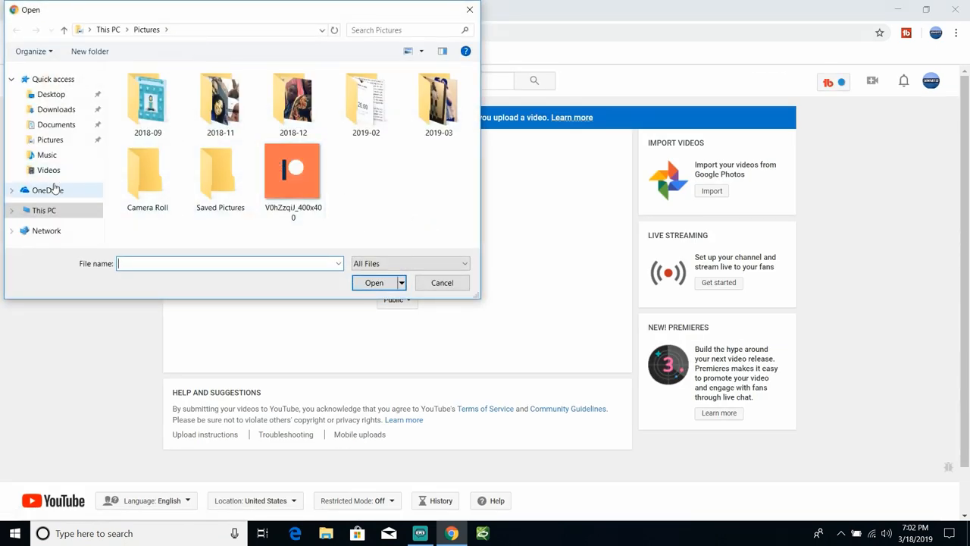
click(48, 170)
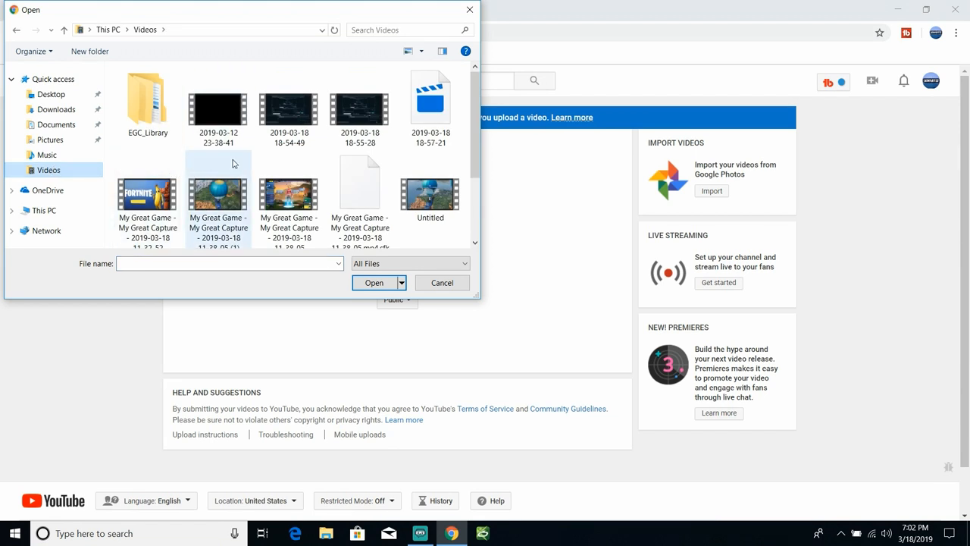
click(219, 106)
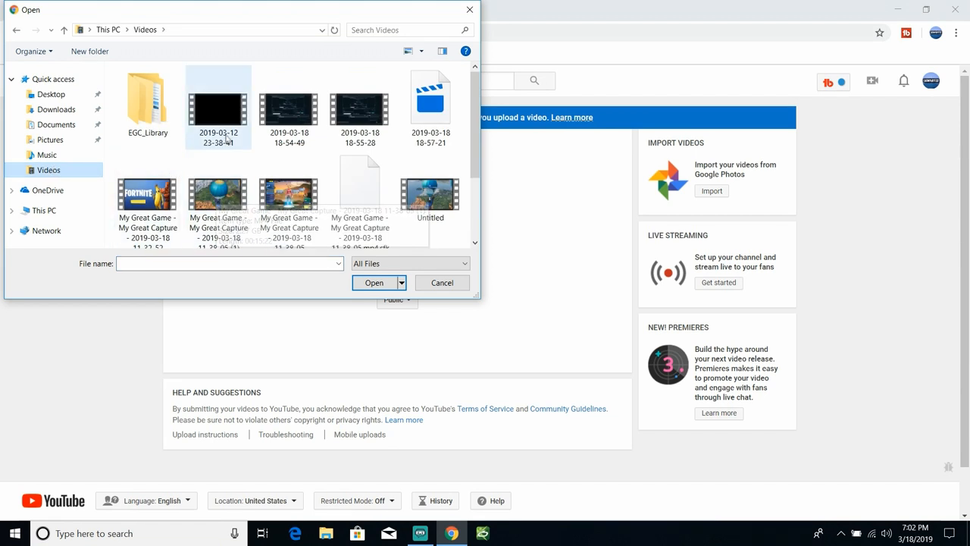
click(288, 190)
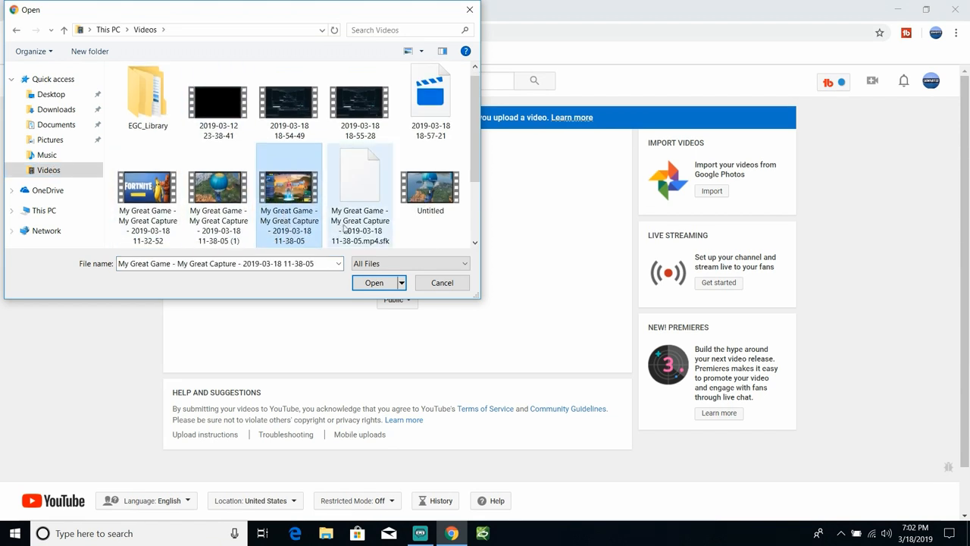
click(373, 282)
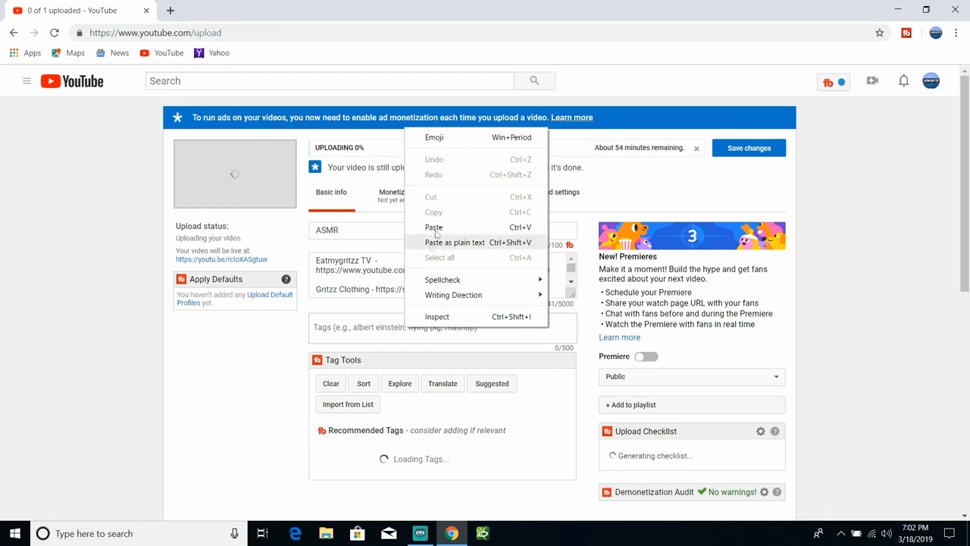
- Paste the copied competitor tags into the Tags field, then cancel and confirm the upload cancellation
click(434, 227)
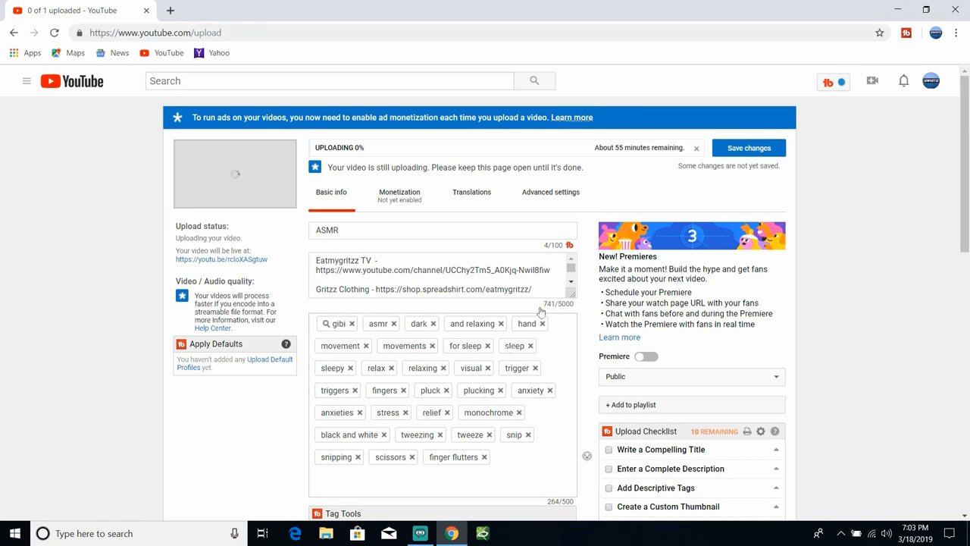
mouse_move(697, 149)
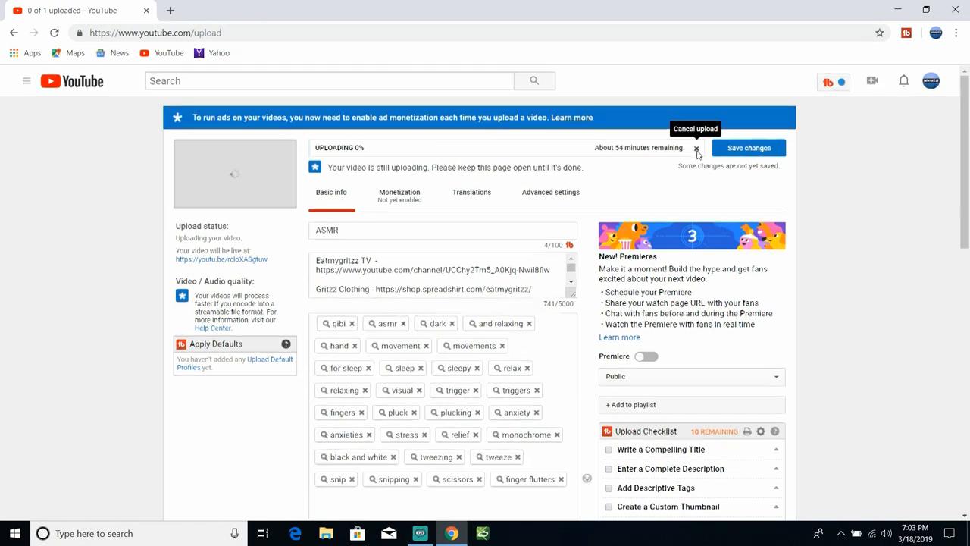
click(695, 147)
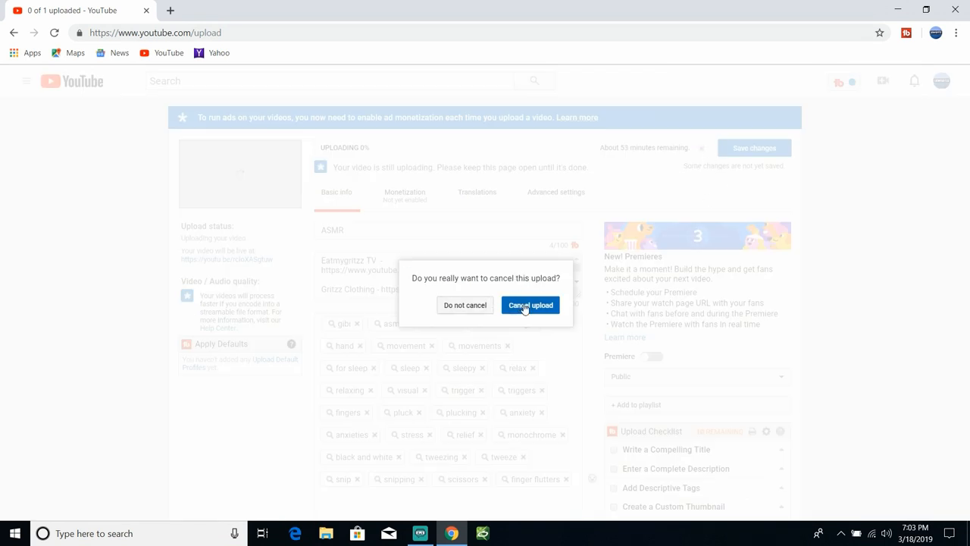
click(530, 305)
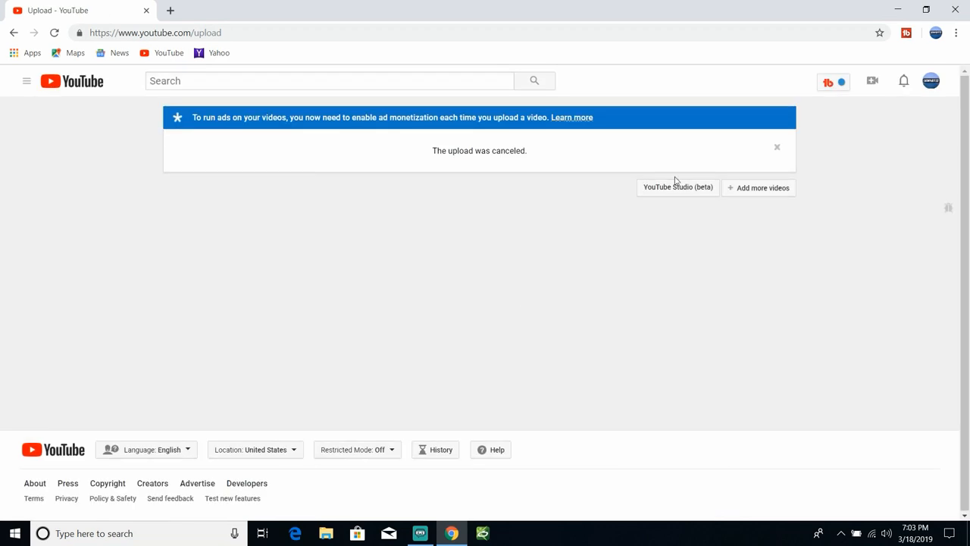
mouse_move(898, 6)
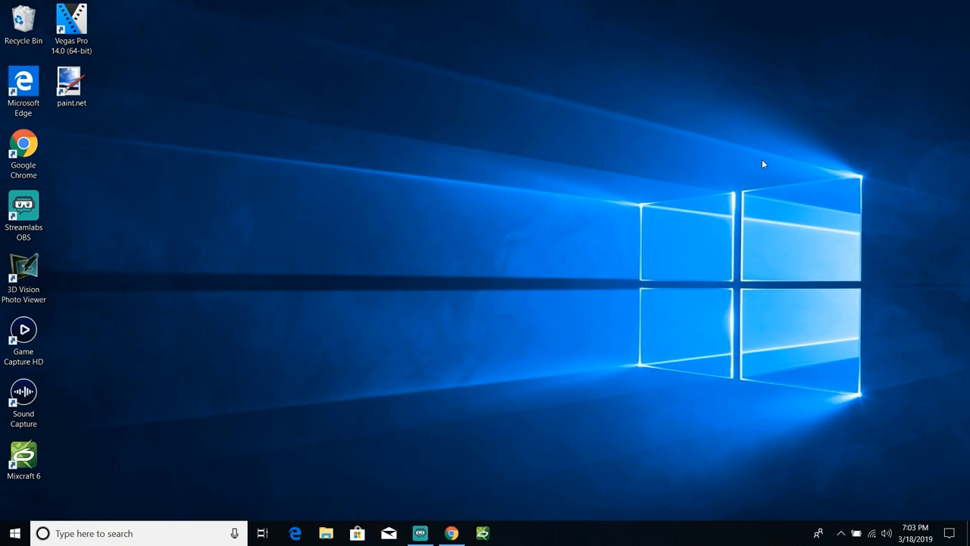
mouse_move(485, 488)
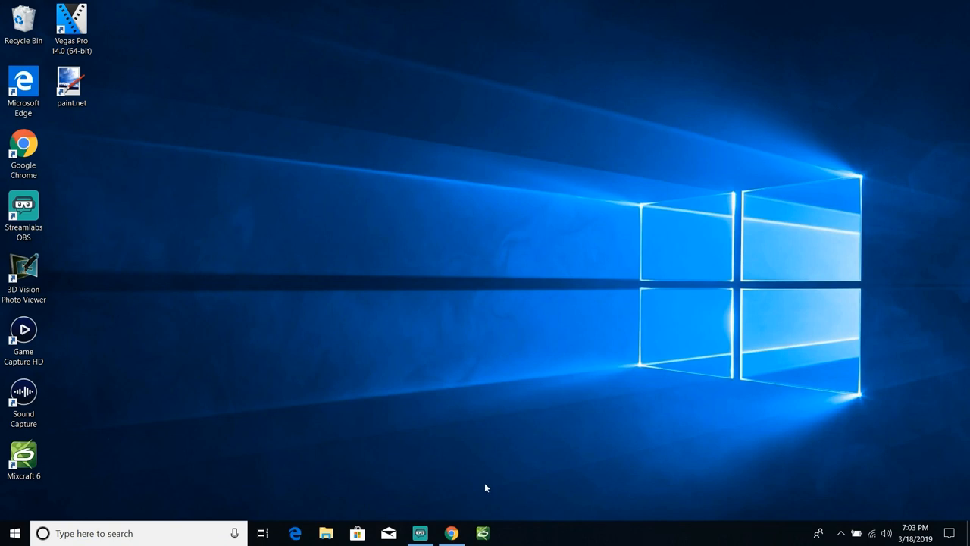